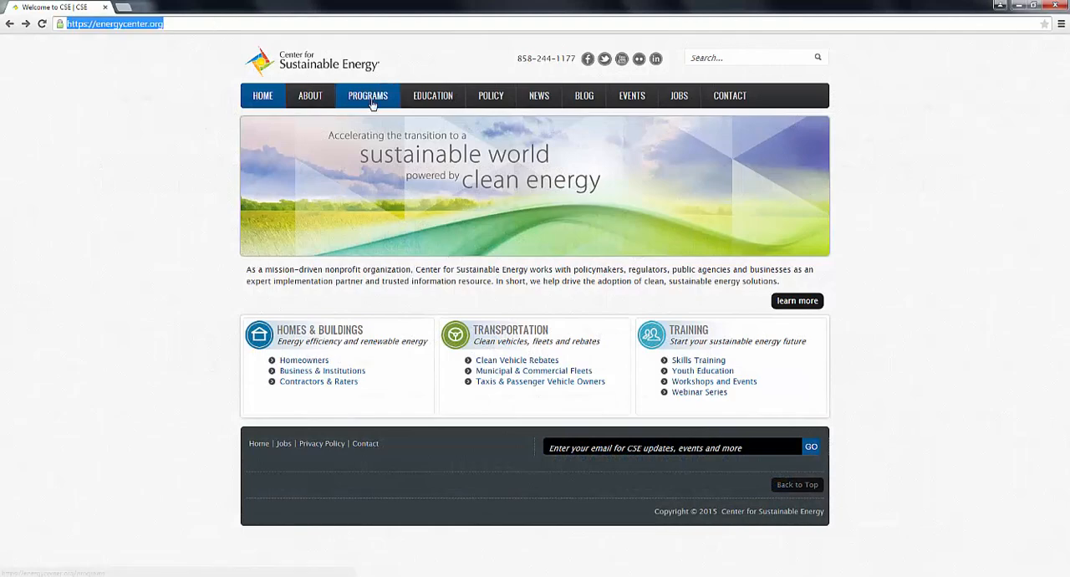
Go from the CSE Programs list to the Self-Generation Incentive Program page.
left_click(367, 95)
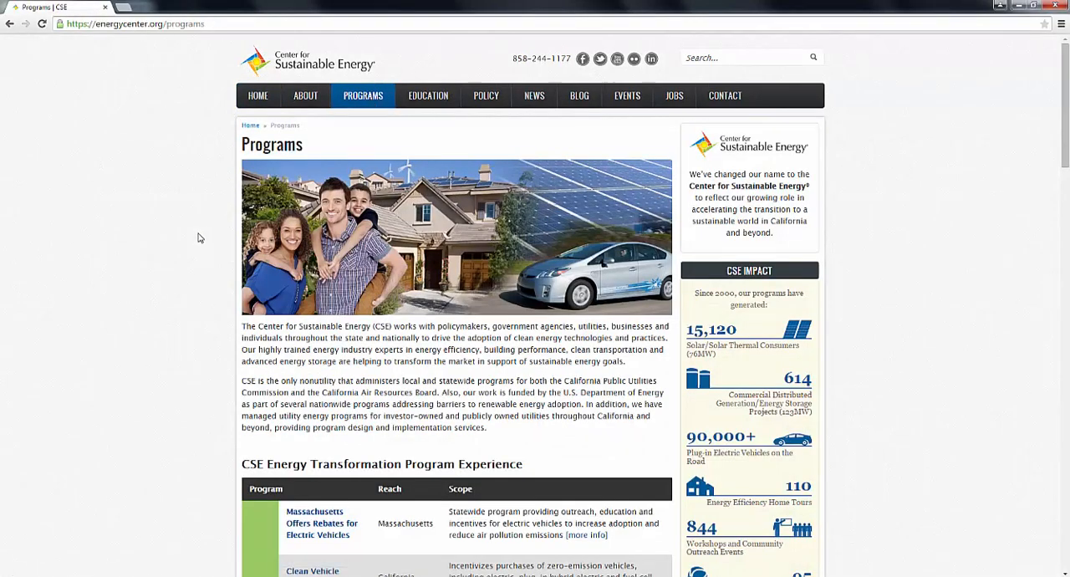
scroll("down", 3)
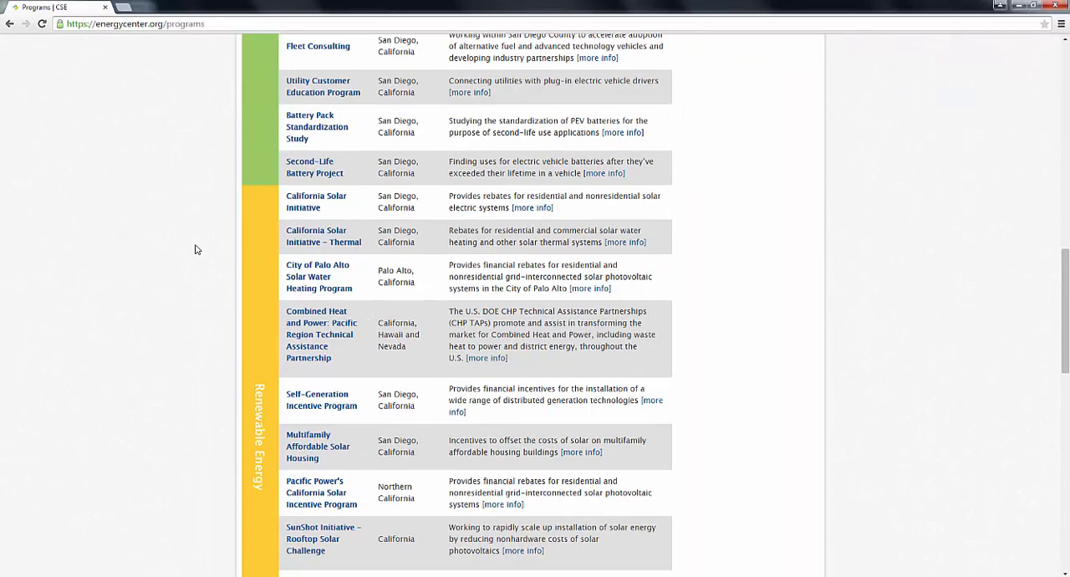
left_click(321, 393)
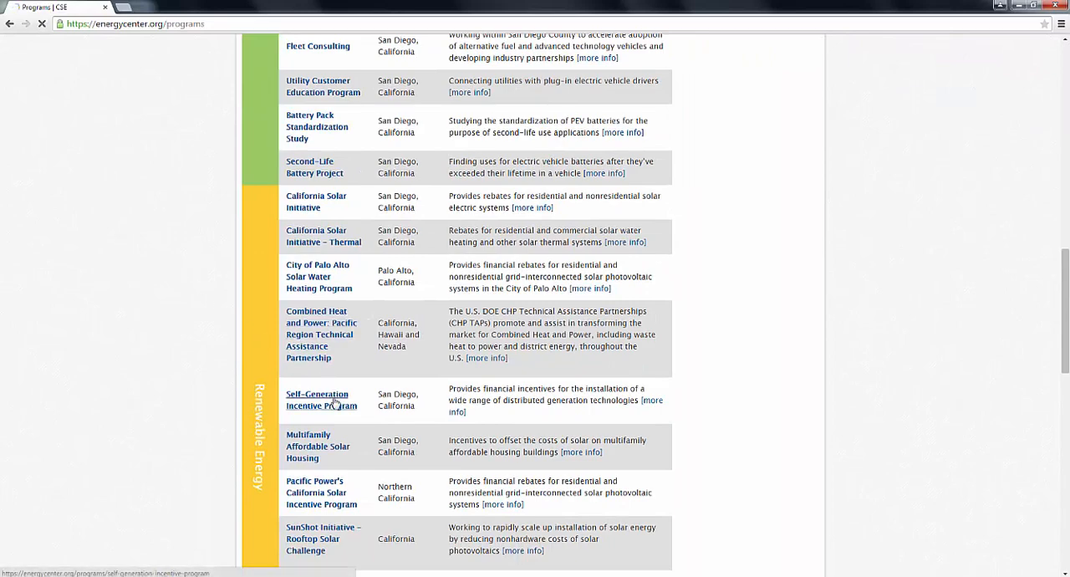
left_click(317, 400)
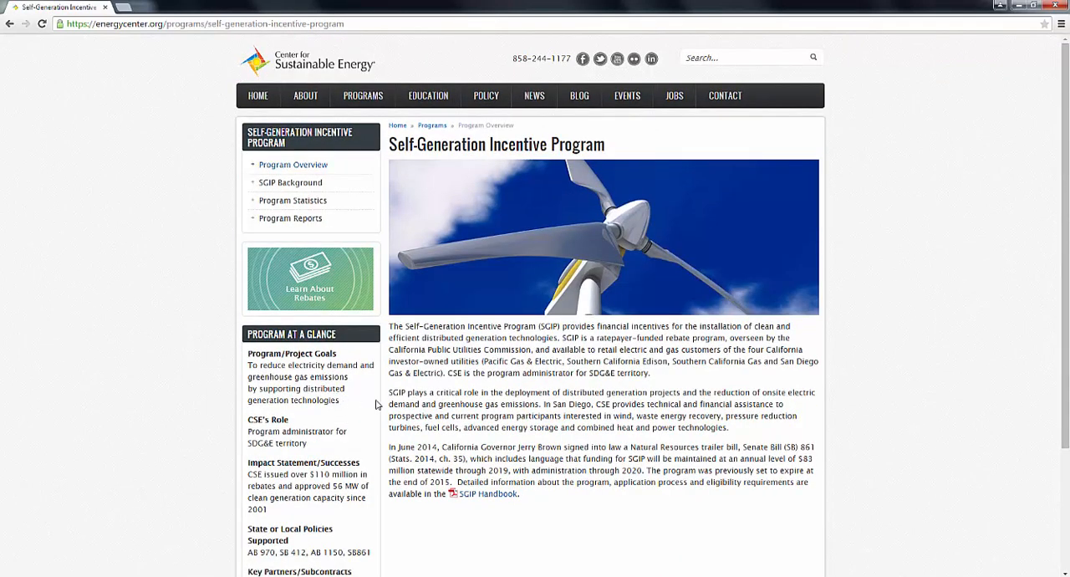
mouse_move(376, 351)
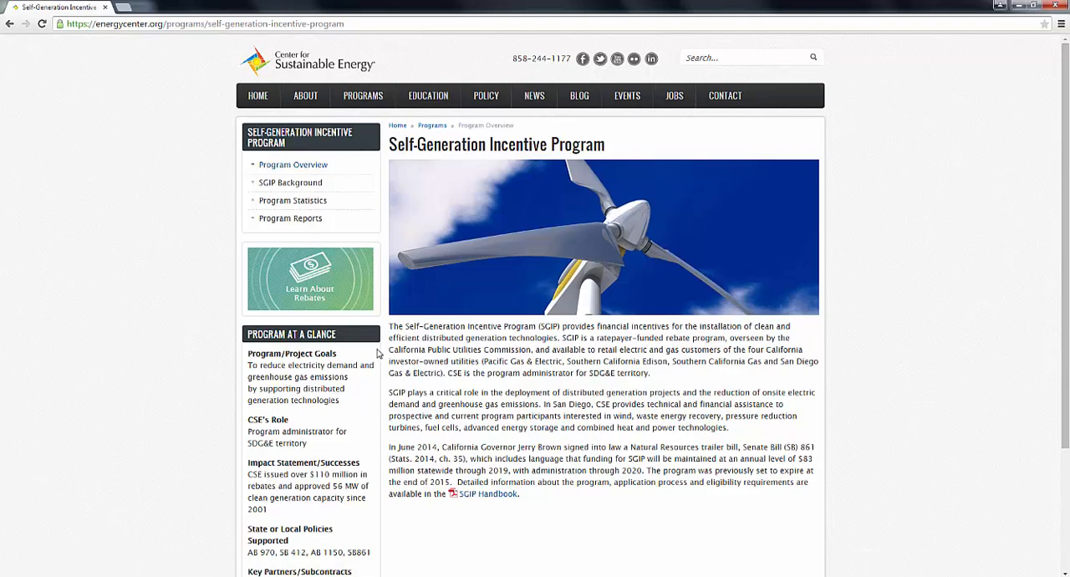
mouse_move(340, 292)
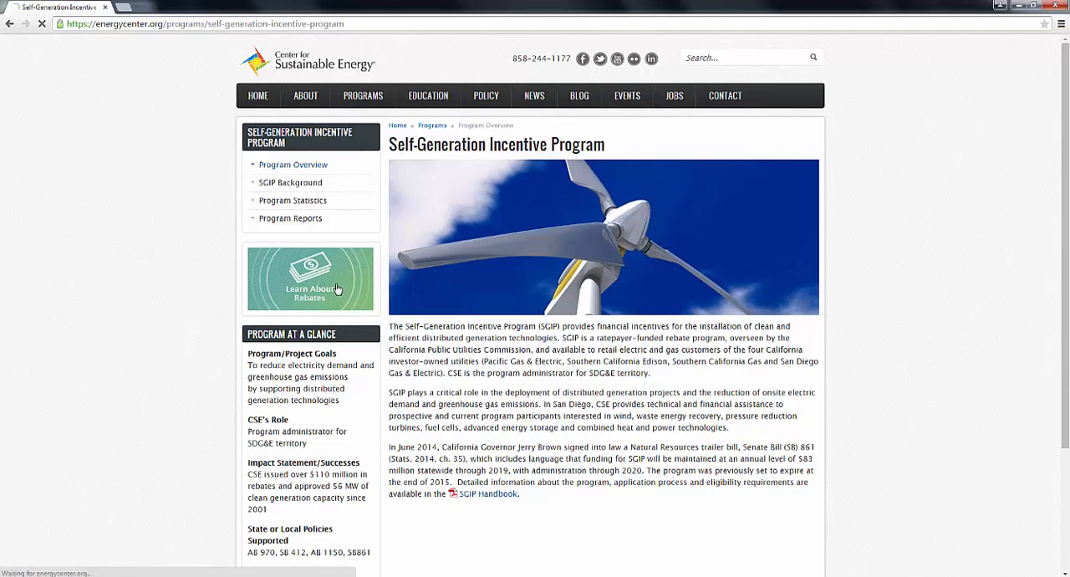
Reach the SGIP Document Library's Handbook and Application Documents via Learn About Rebates.
left_click(311, 281)
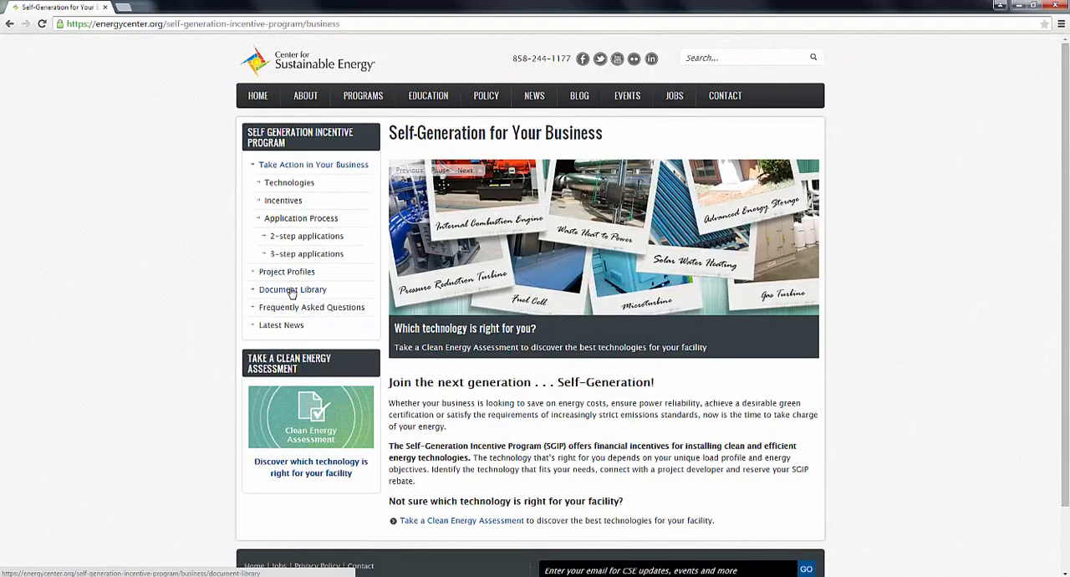
left_click(291, 288)
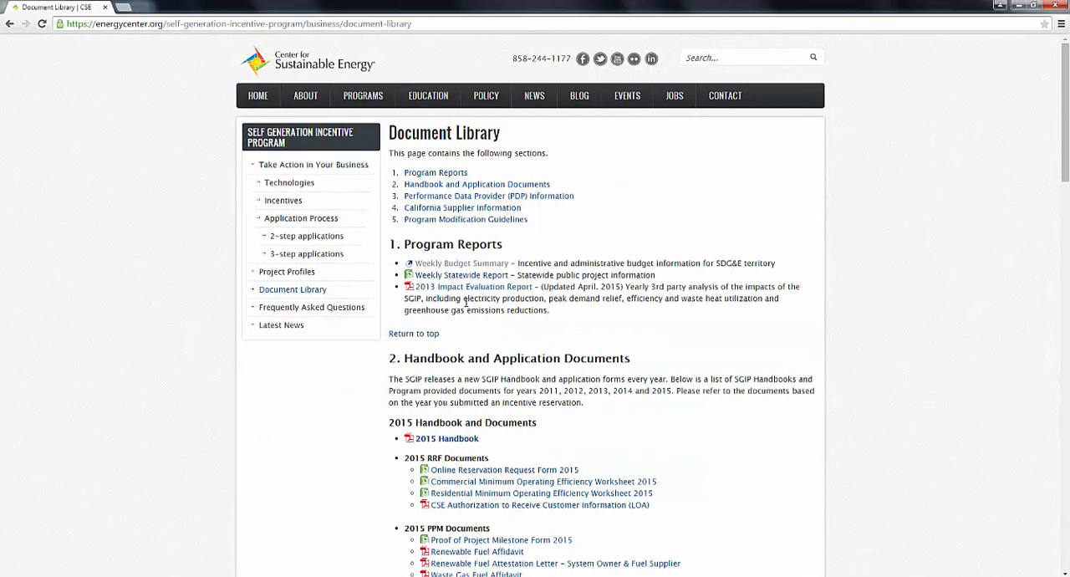
scroll("down", 3)
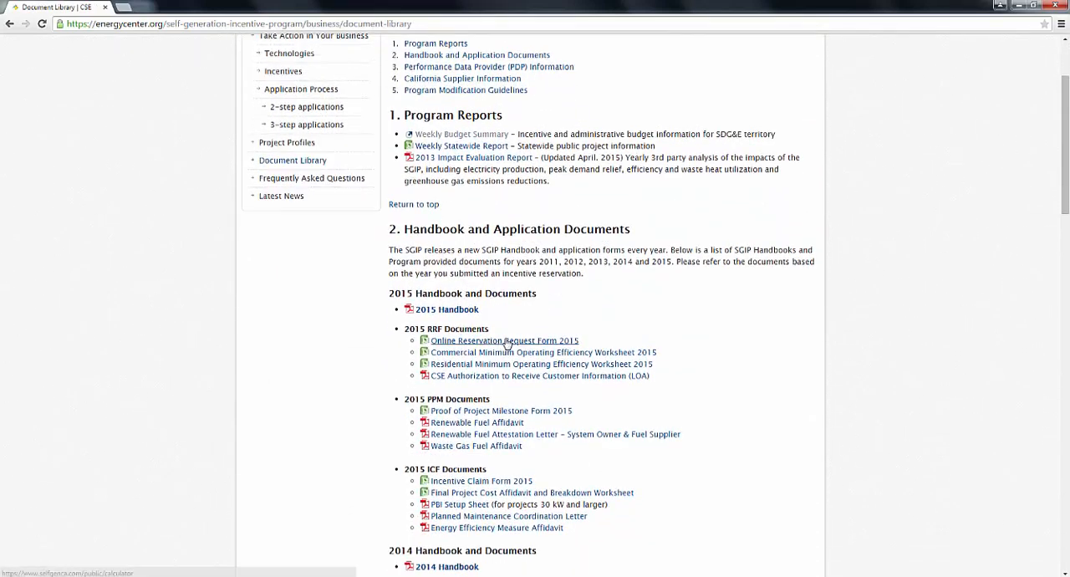
Start the 2015 Online Reservation Request Form and choose program year 2015.
left_click(504, 341)
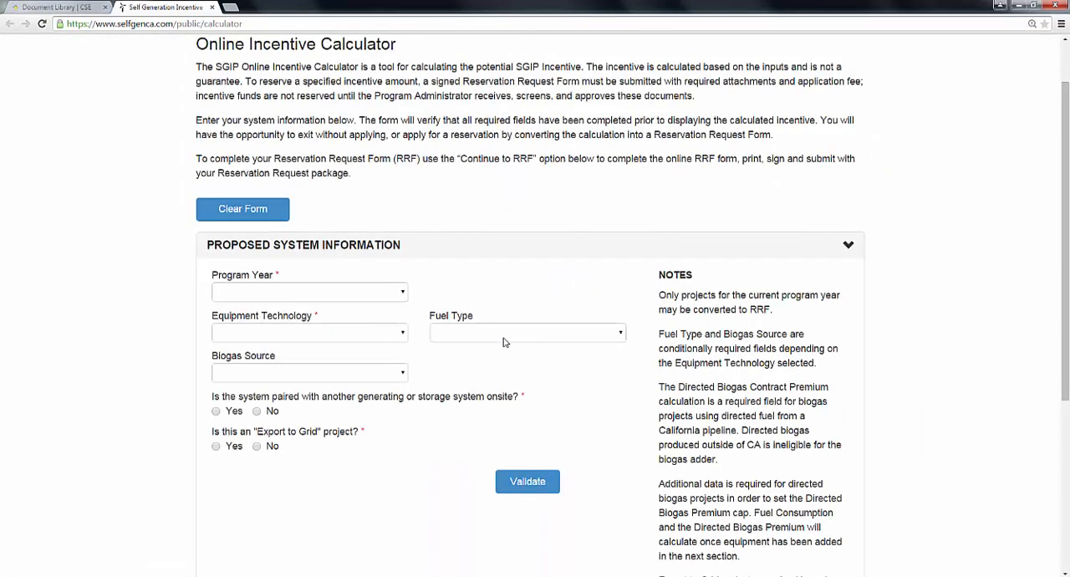
scroll("down", 3)
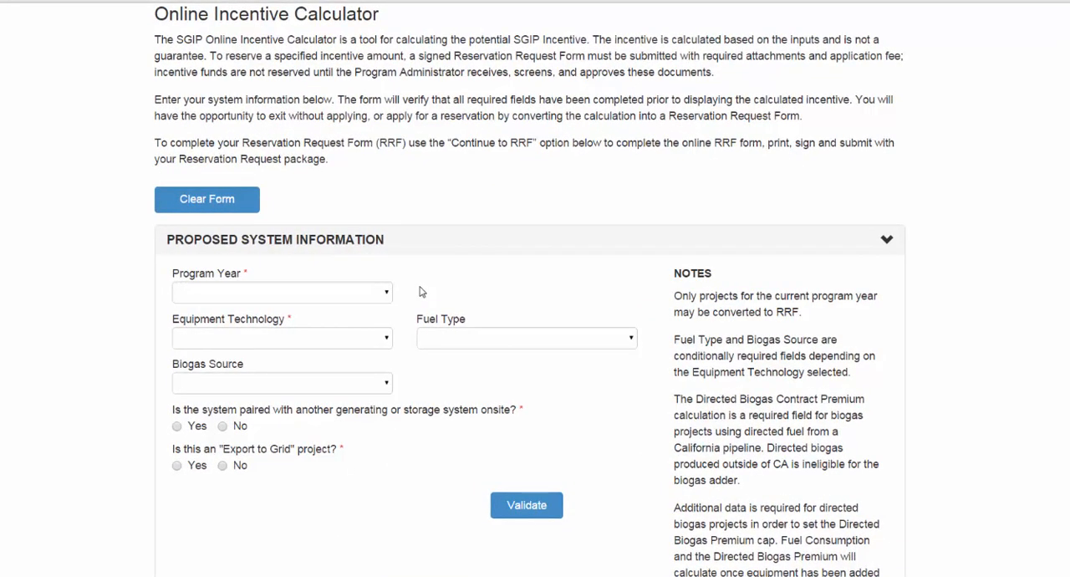
left_click(280, 291)
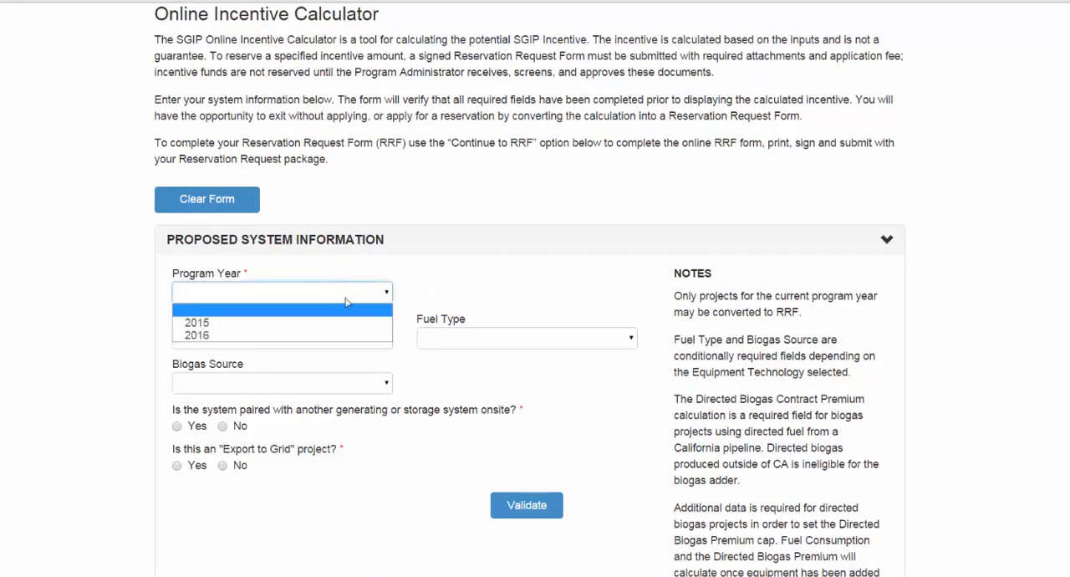
left_click(198, 321)
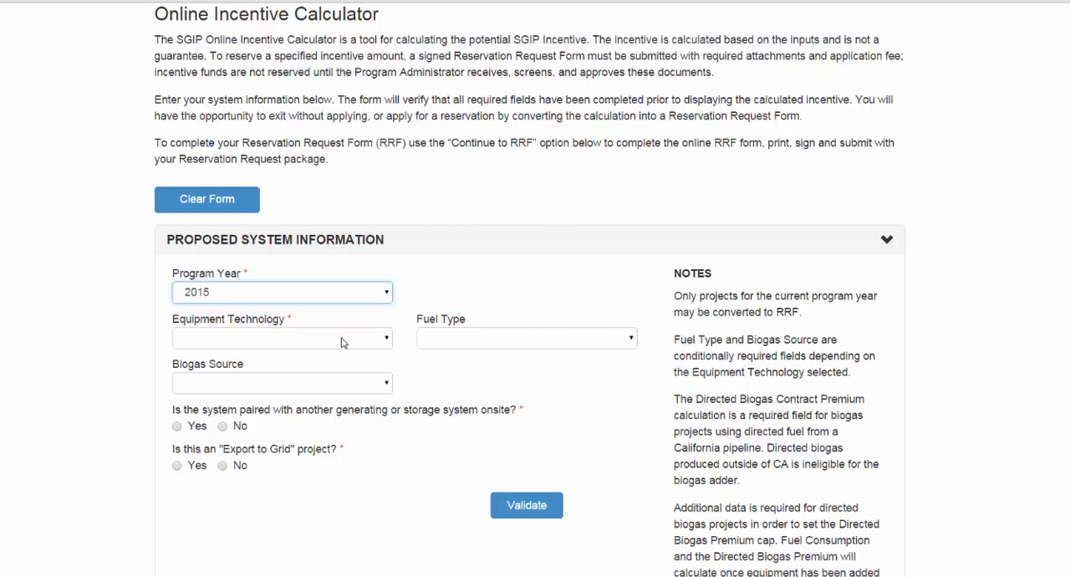
Set equipment technology to A.E.S. with No for pairing and export-to-grid.
left_click(280, 338)
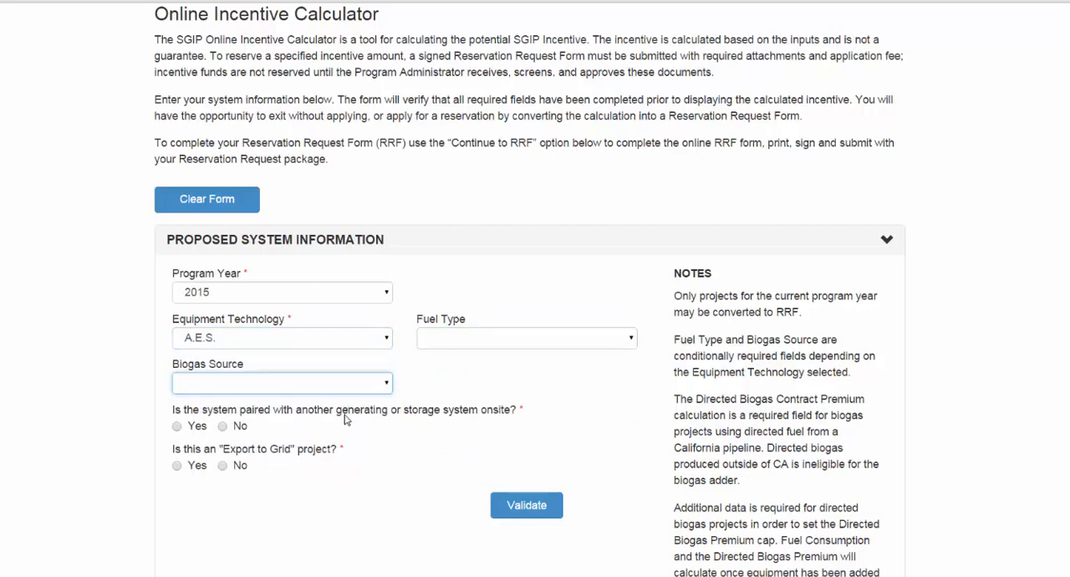
mouse_move(251, 475)
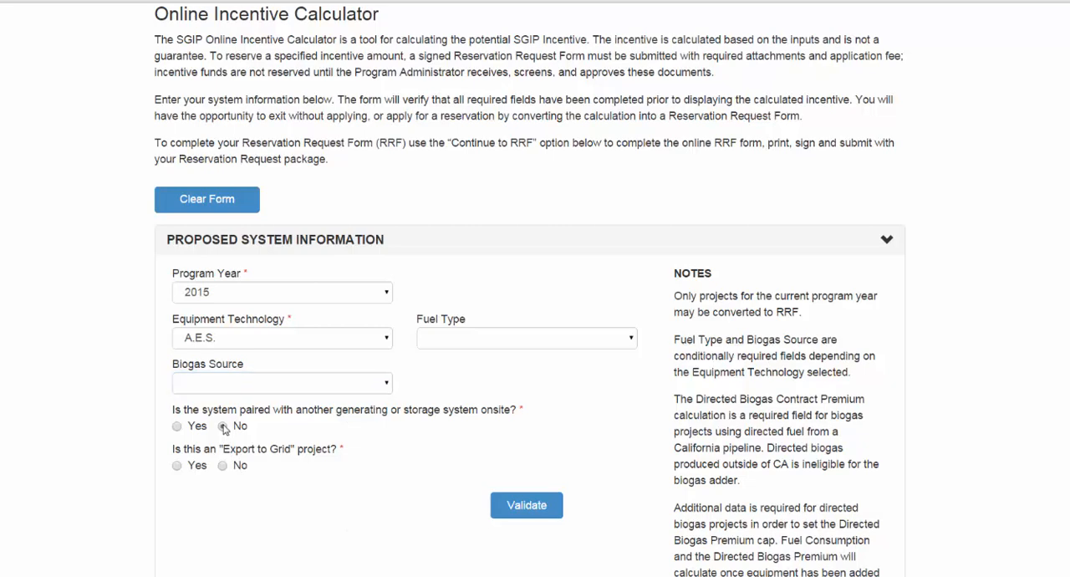
mouse_move(233, 467)
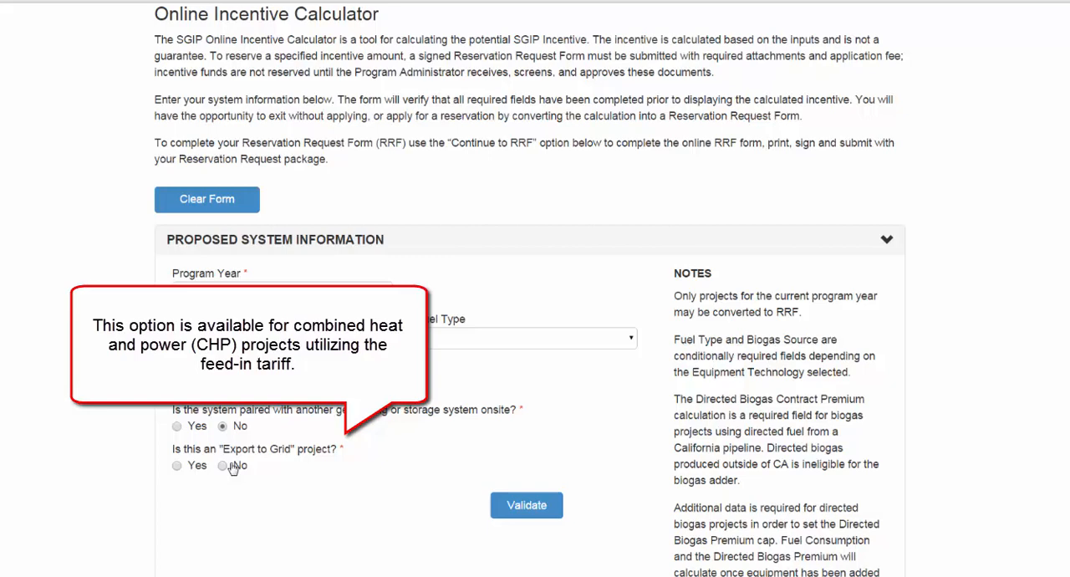
left_click(223, 464)
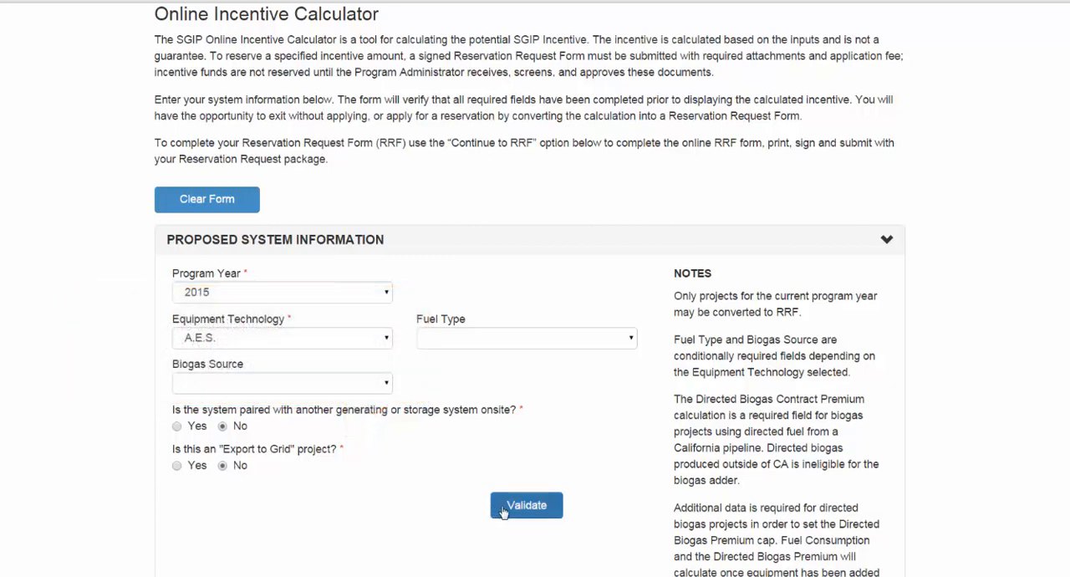
Validate the system info and set Example Manufacturer as a California supplier.
left_click(525, 505)
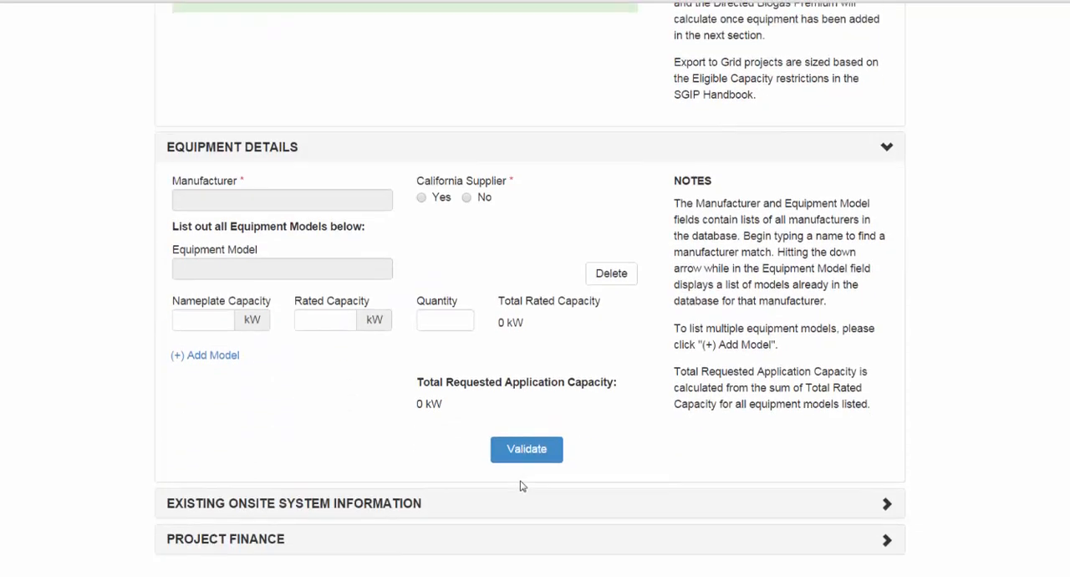
left_click(281, 199)
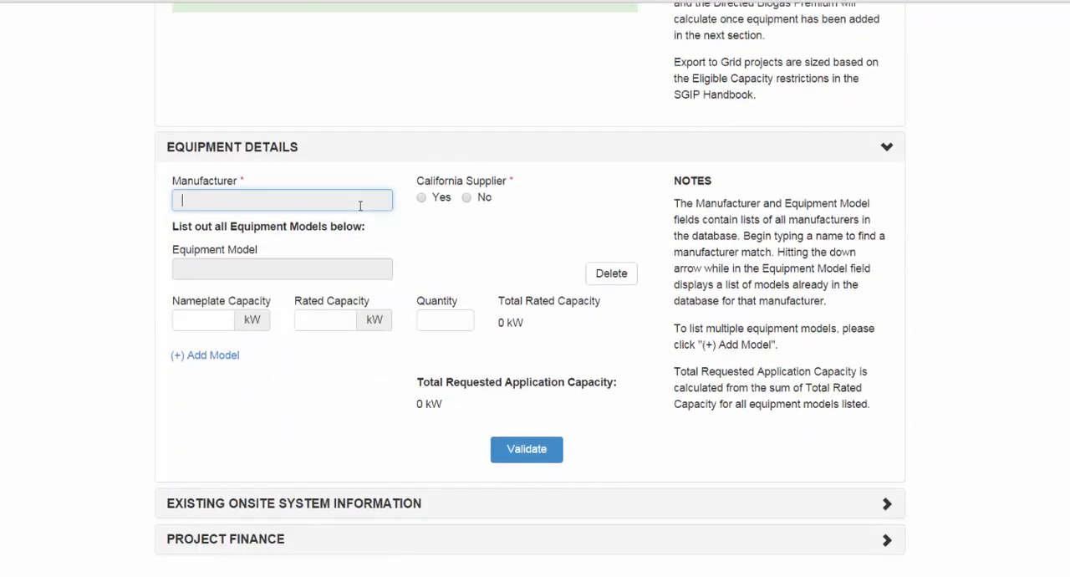
type("Example Manufacturer")
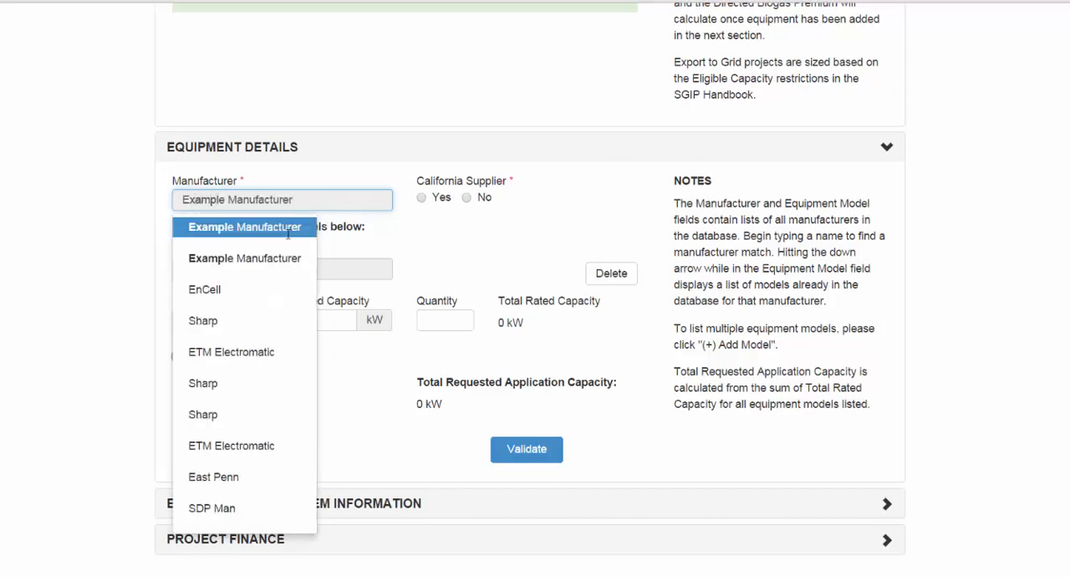
left_click(244, 227)
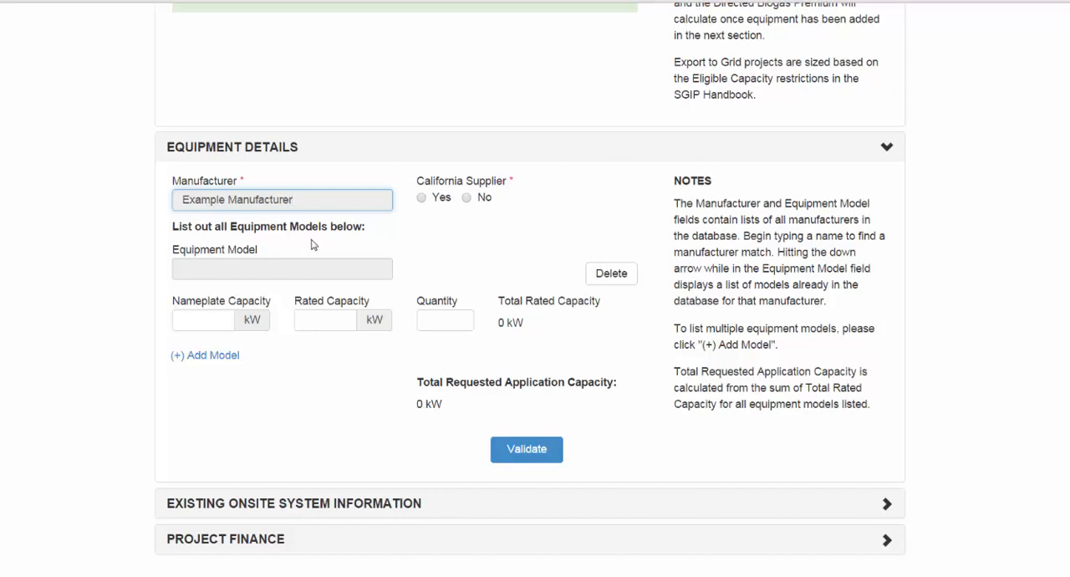
left_click(281, 199)
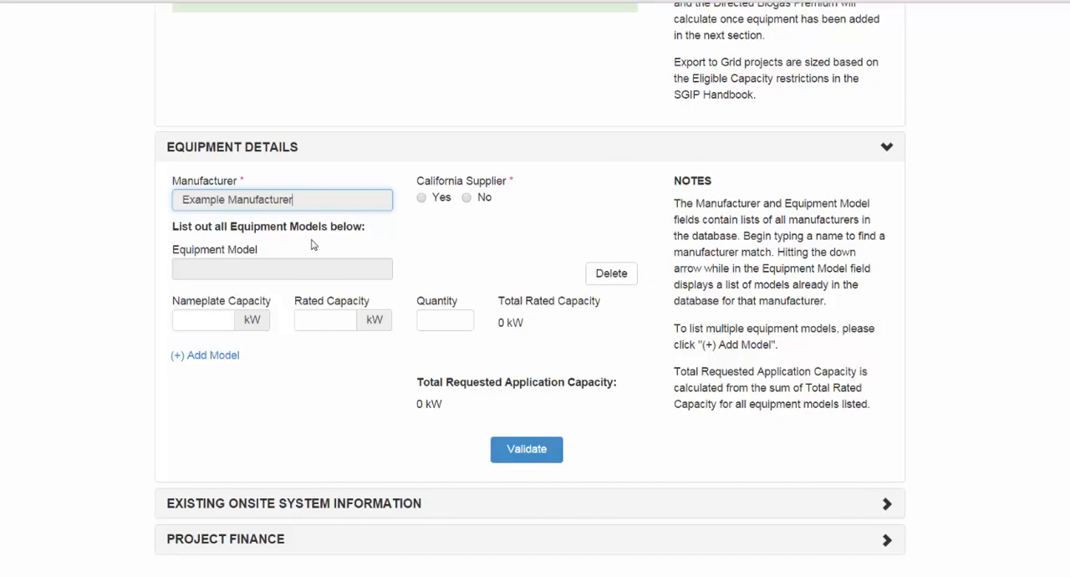
left_click(421, 198)
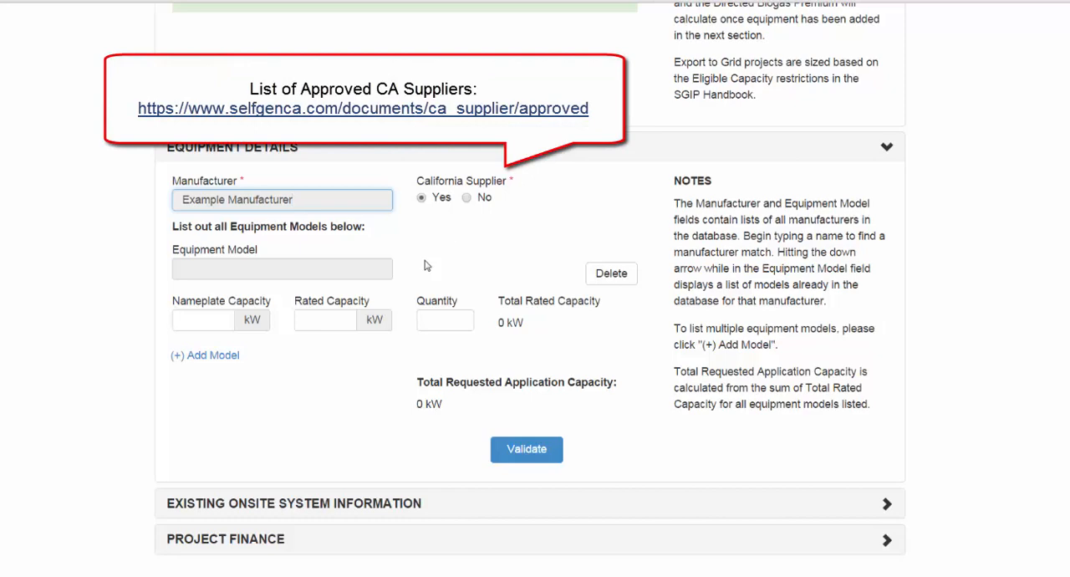
Enter Example Equipment model with 30 kW rated capacity, quantity 1, and validate the equipment details.
left_click(281, 268)
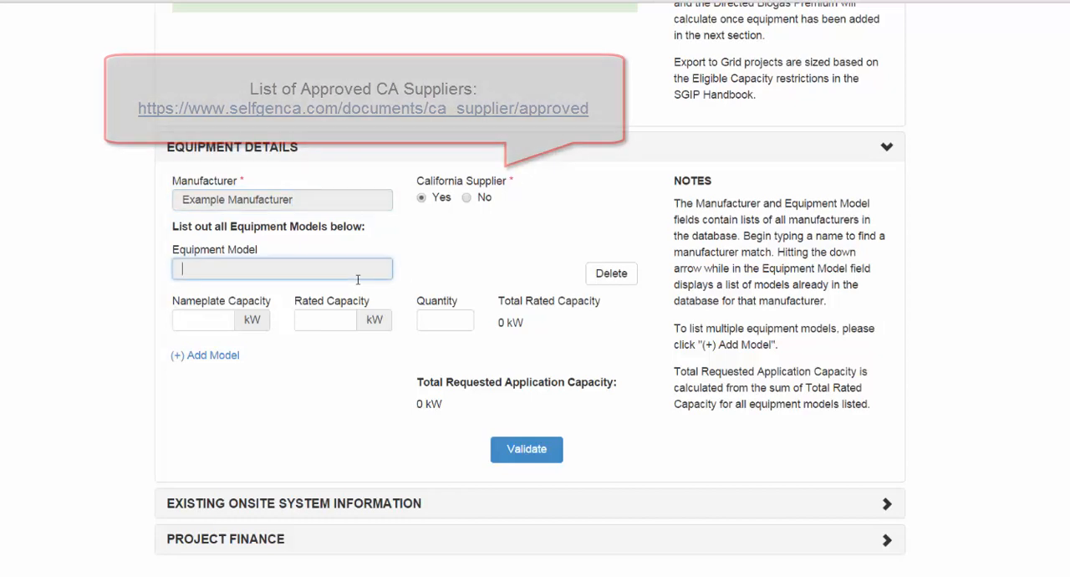
type("Example Equipment")
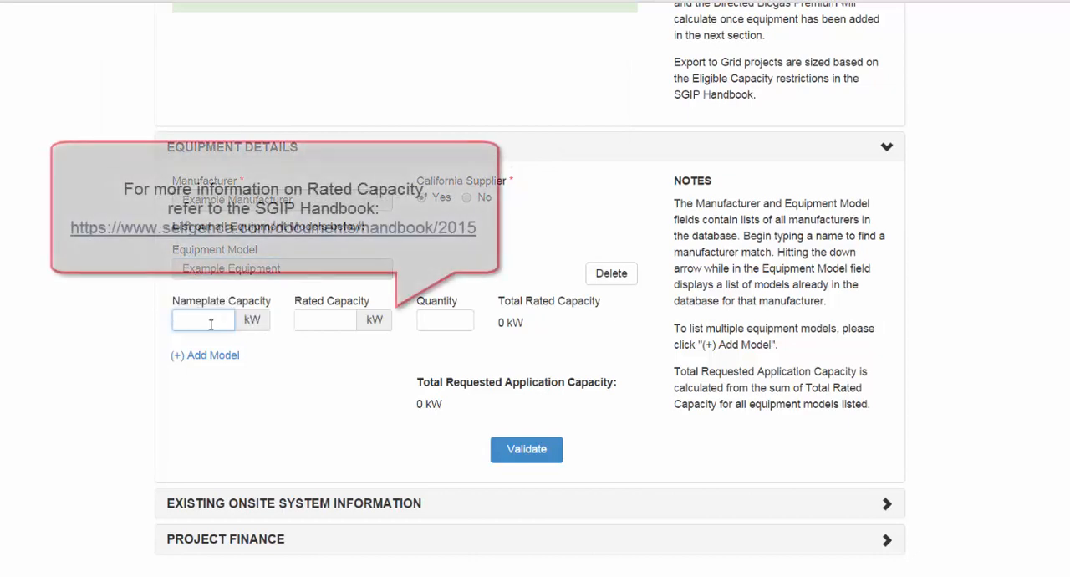
type("3")
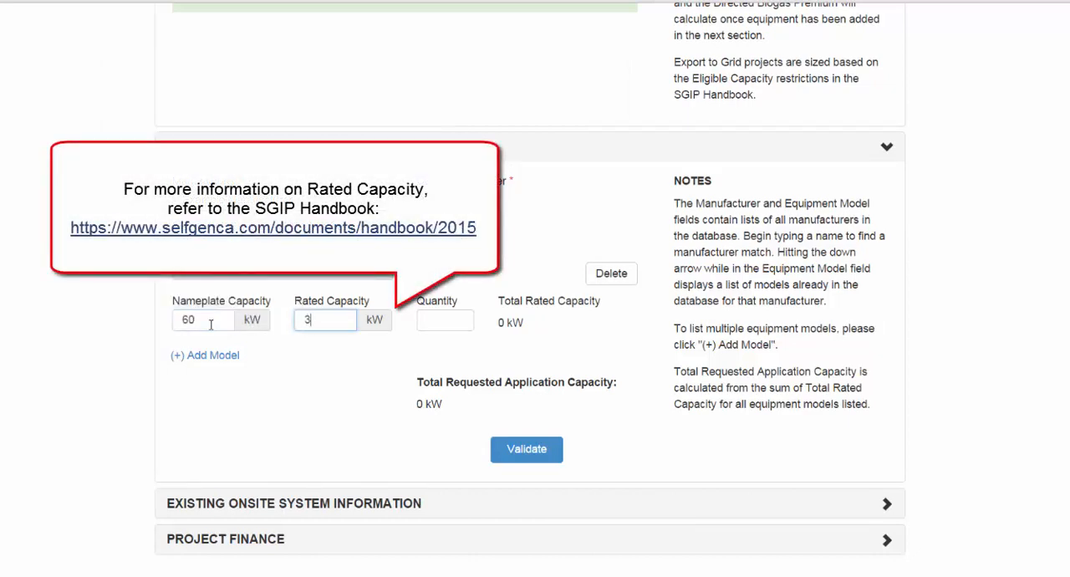
type("1")
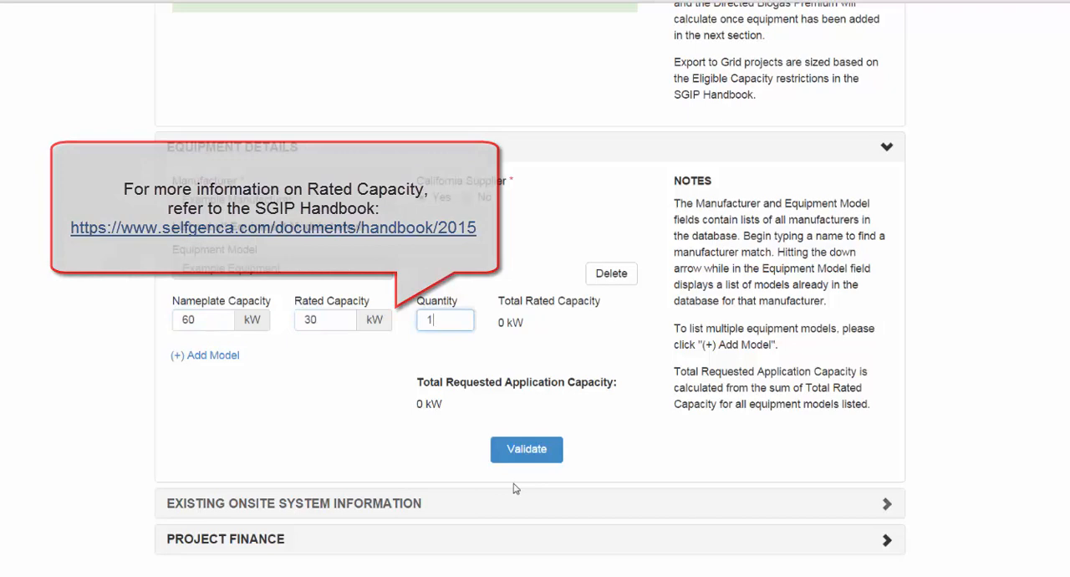
left_click(525, 448)
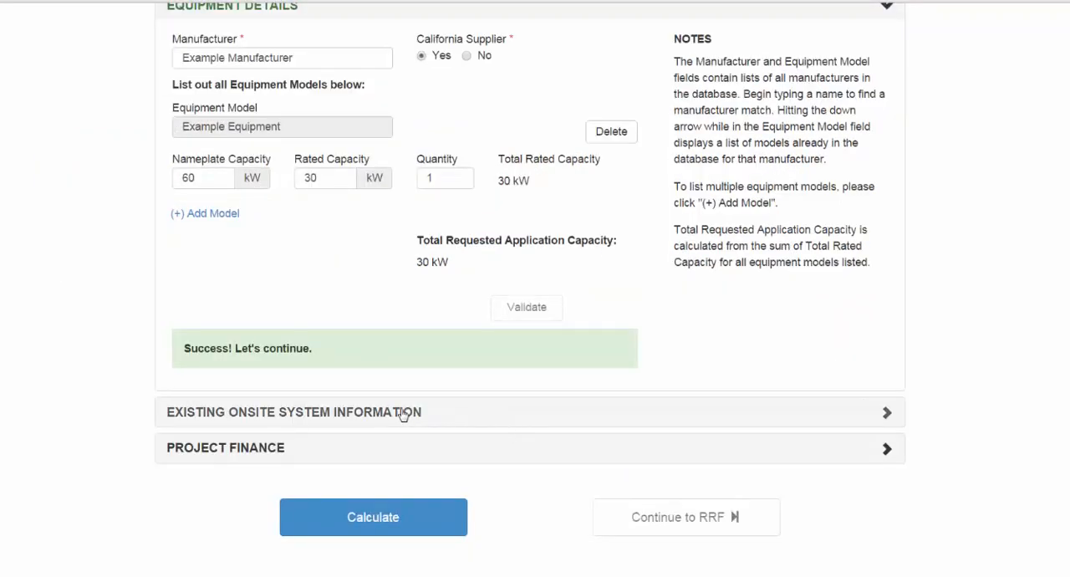
Leave Existing Onsite System Information blank, with no technology chosen, and validate it.
left_click(294, 411)
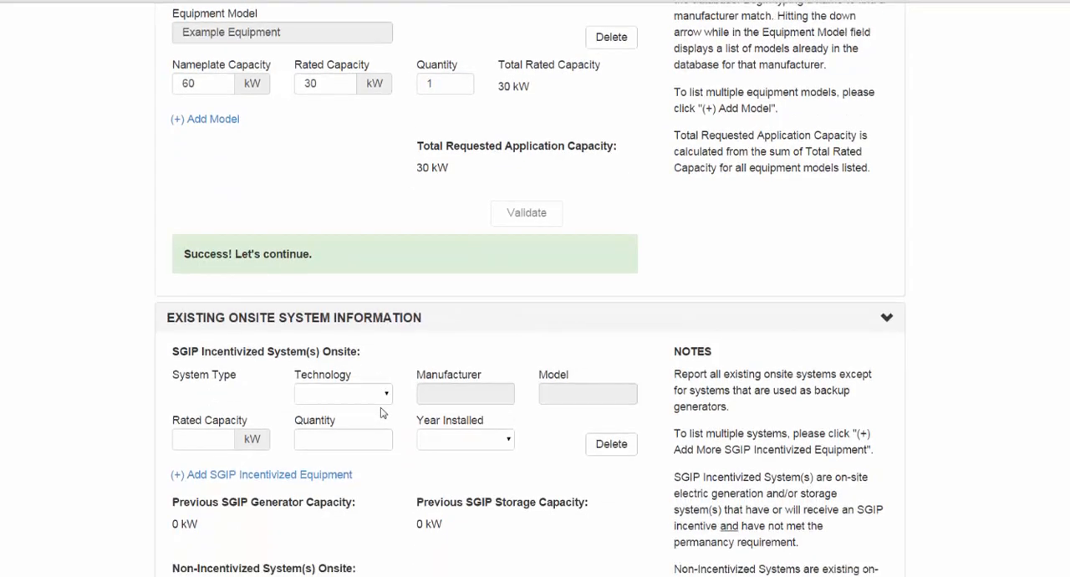
scroll("down", 3)
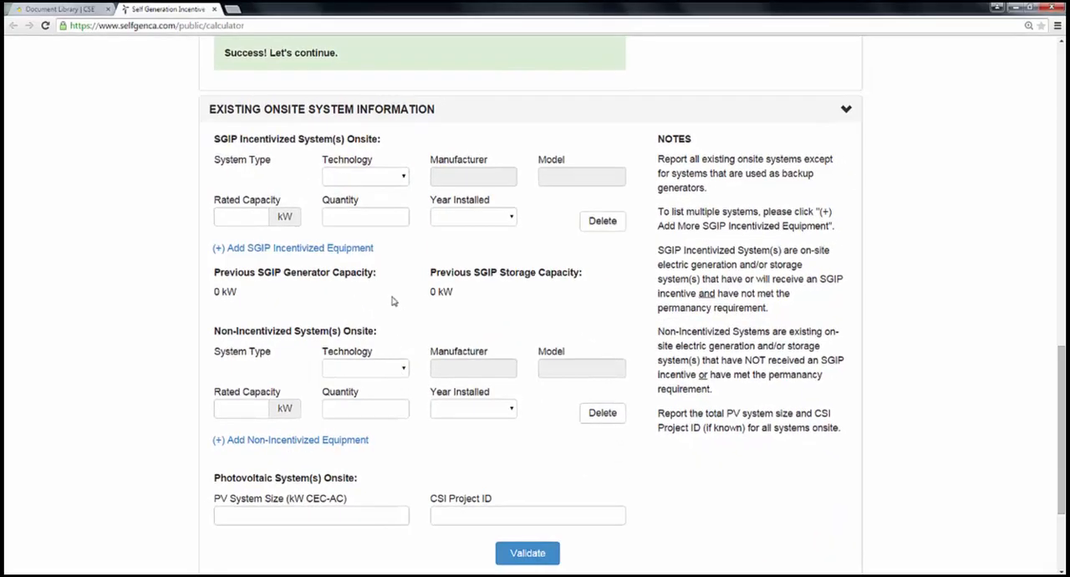
left_click(364, 176)
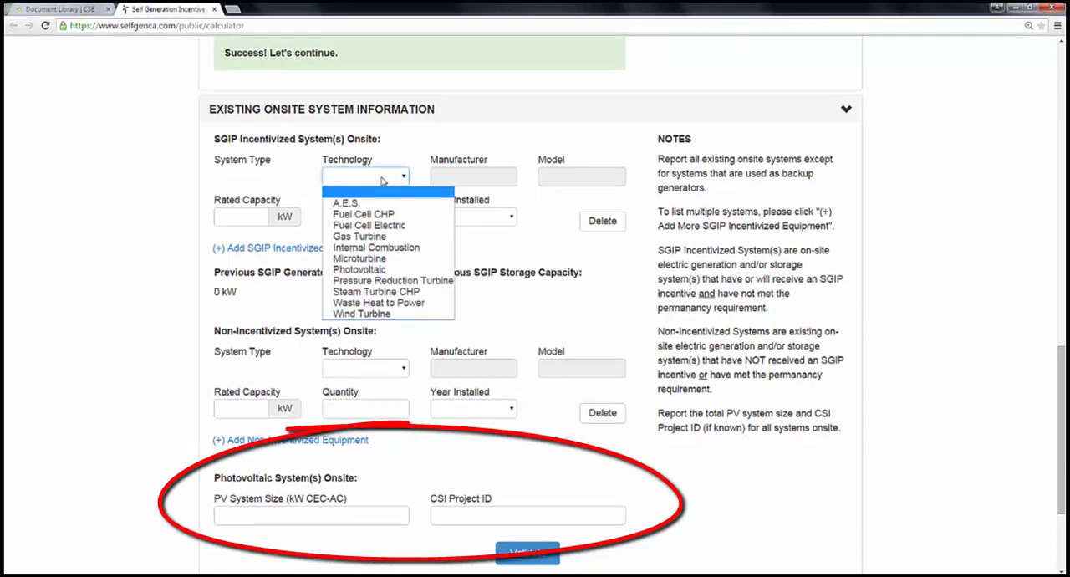
left_click(364, 175)
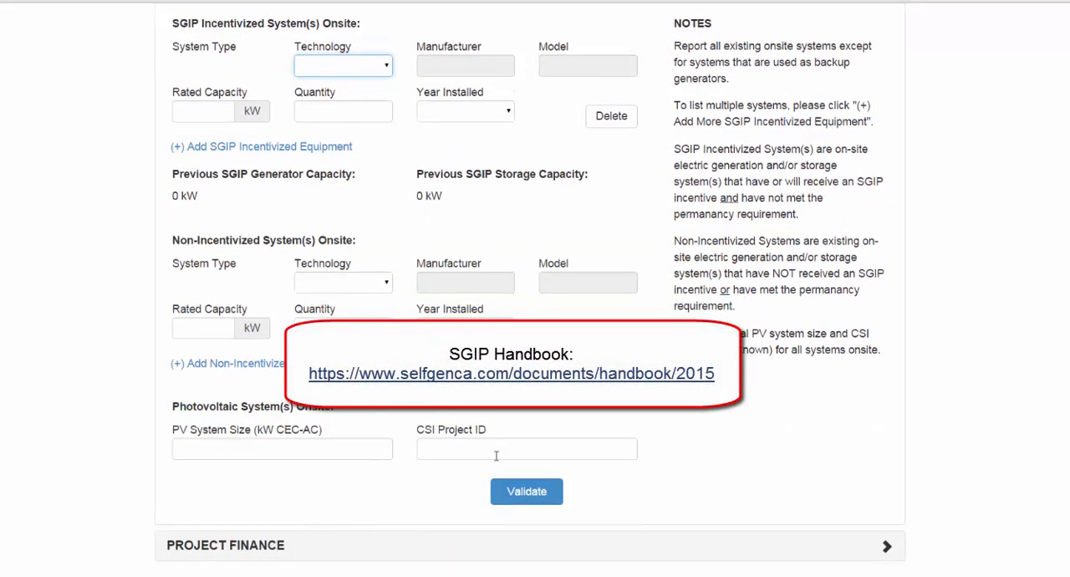
left_click(525, 491)
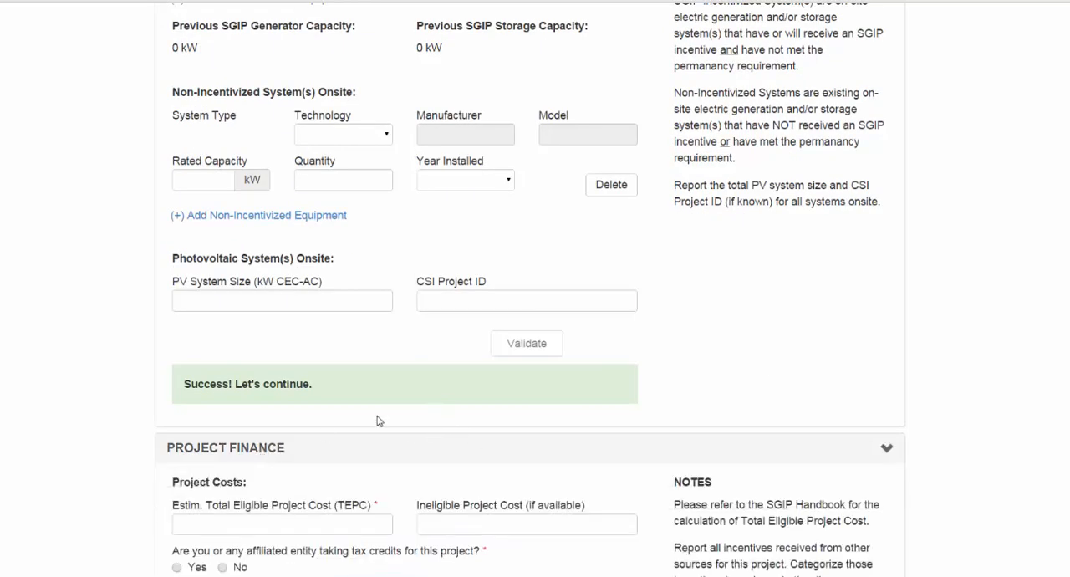
Enter TEPC 150000 with No for tax credits and validate the project finance section.
scroll("down", 3)
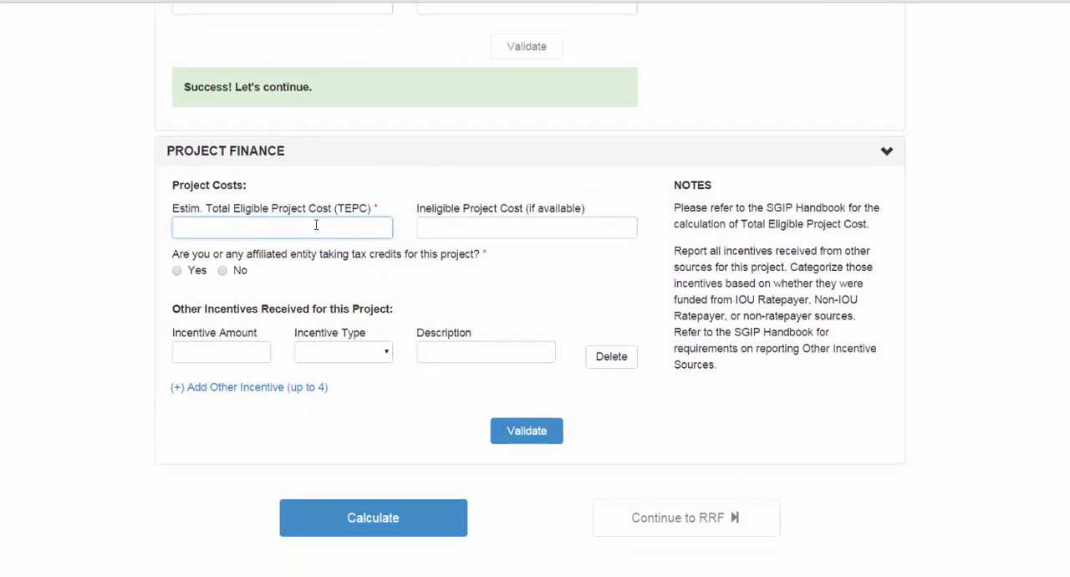
type("150000")
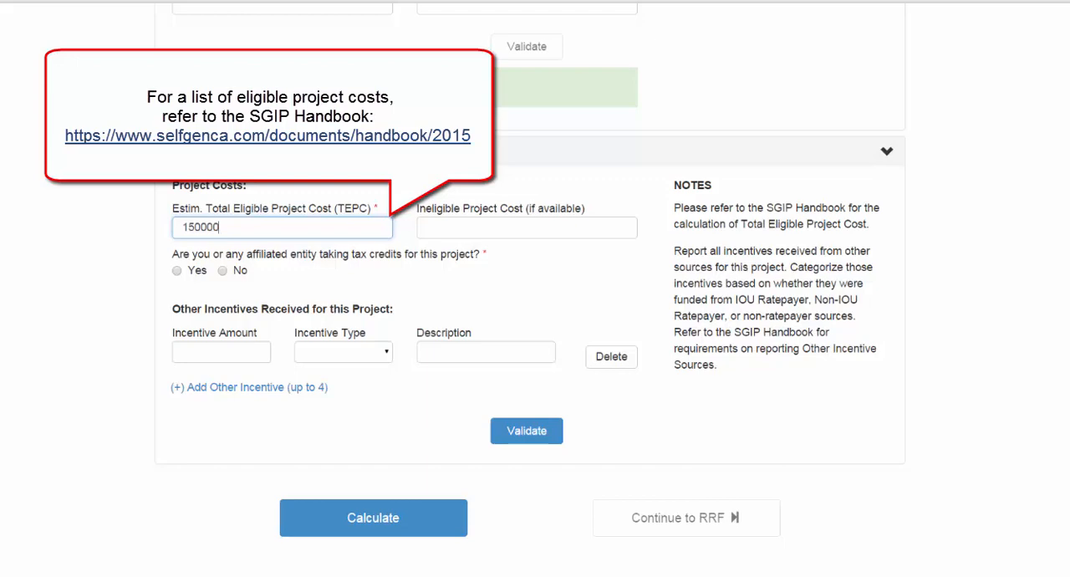
left_click(524, 431)
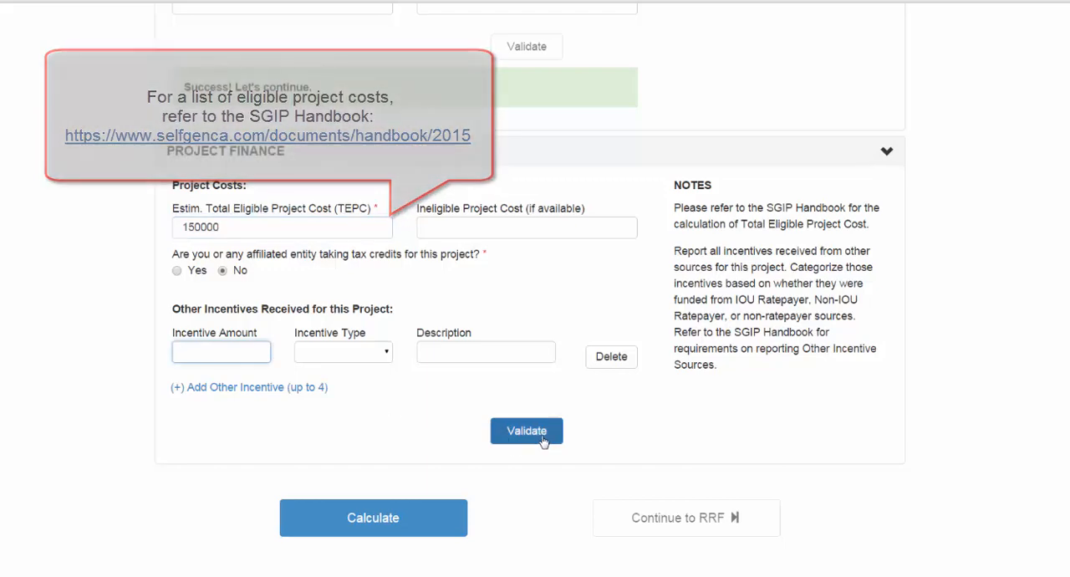
left_click(525, 431)
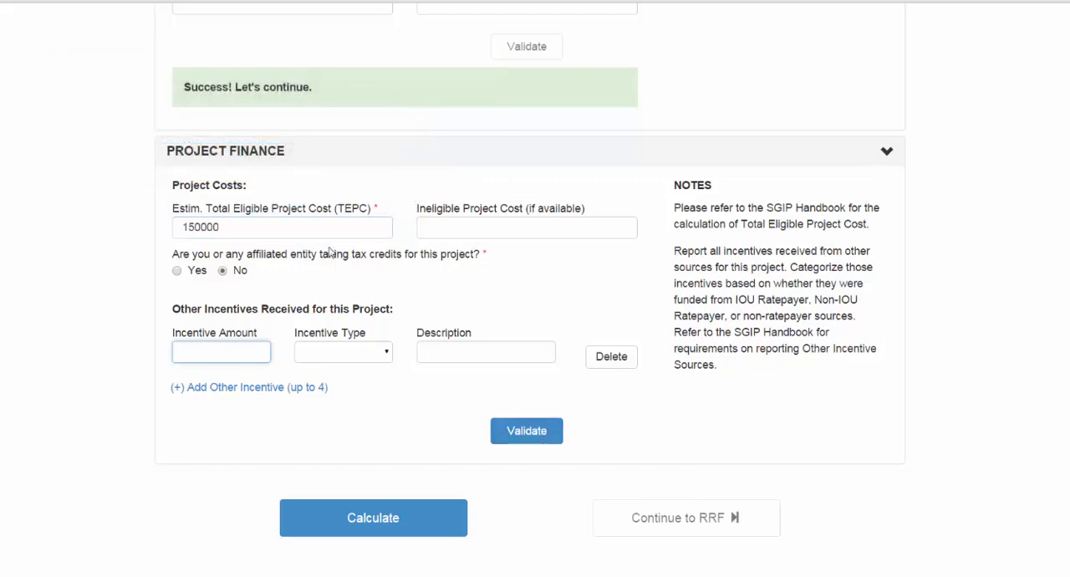
left_click(281, 228)
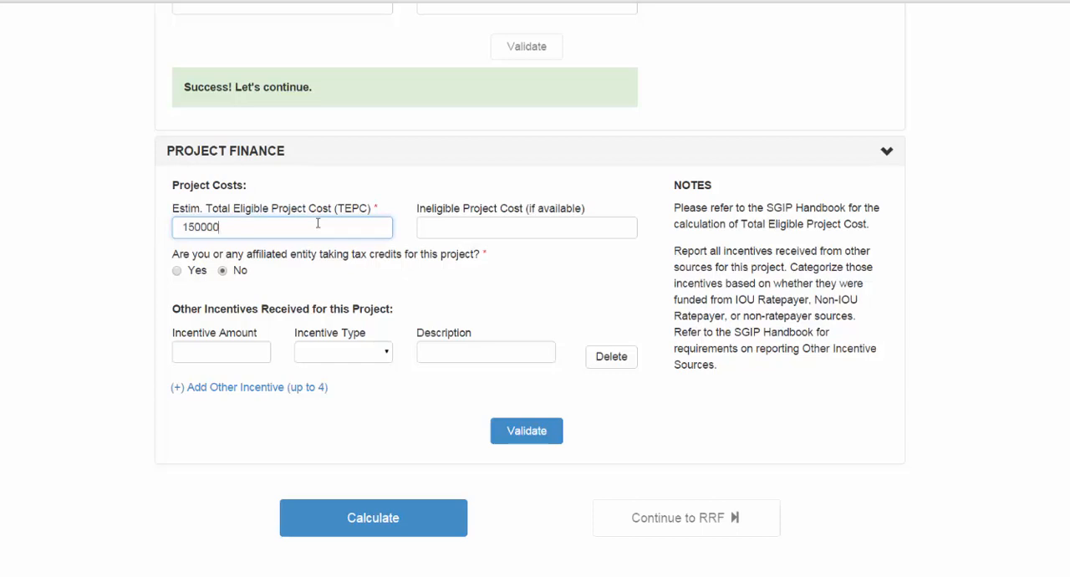
left_click(526, 227)
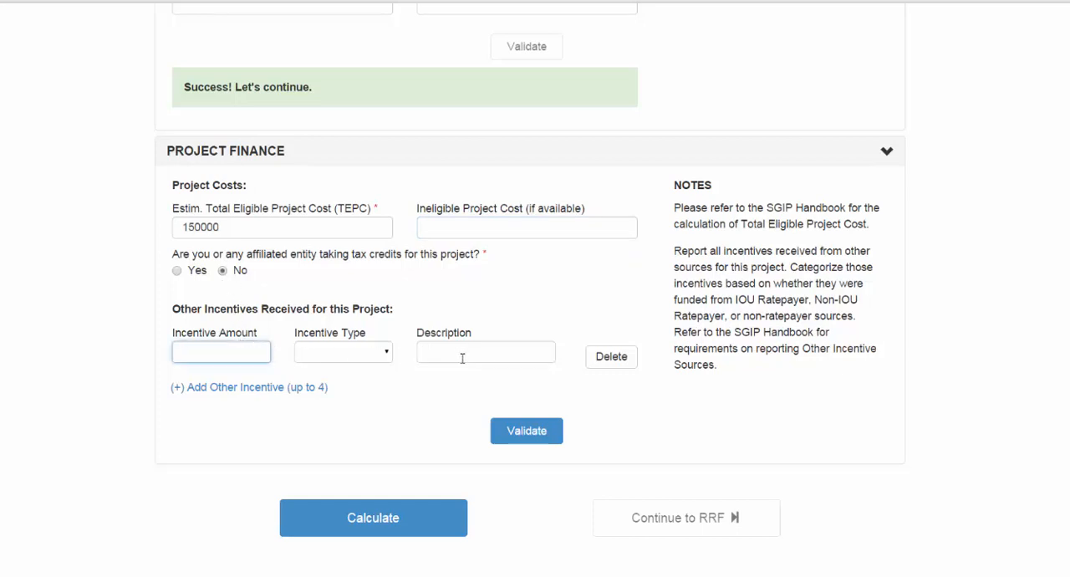
left_click(527, 431)
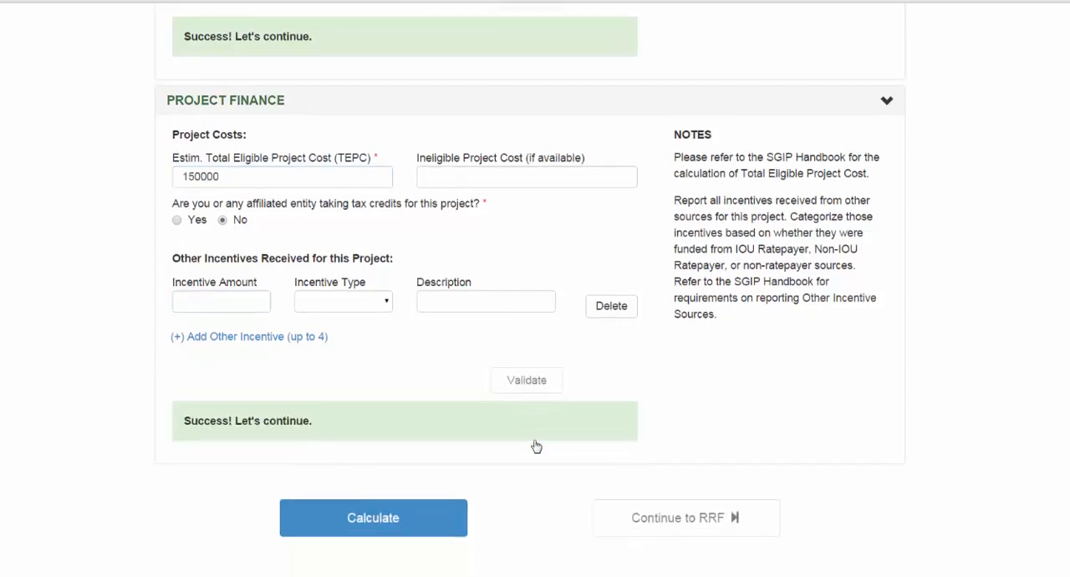
mouse_move(535, 444)
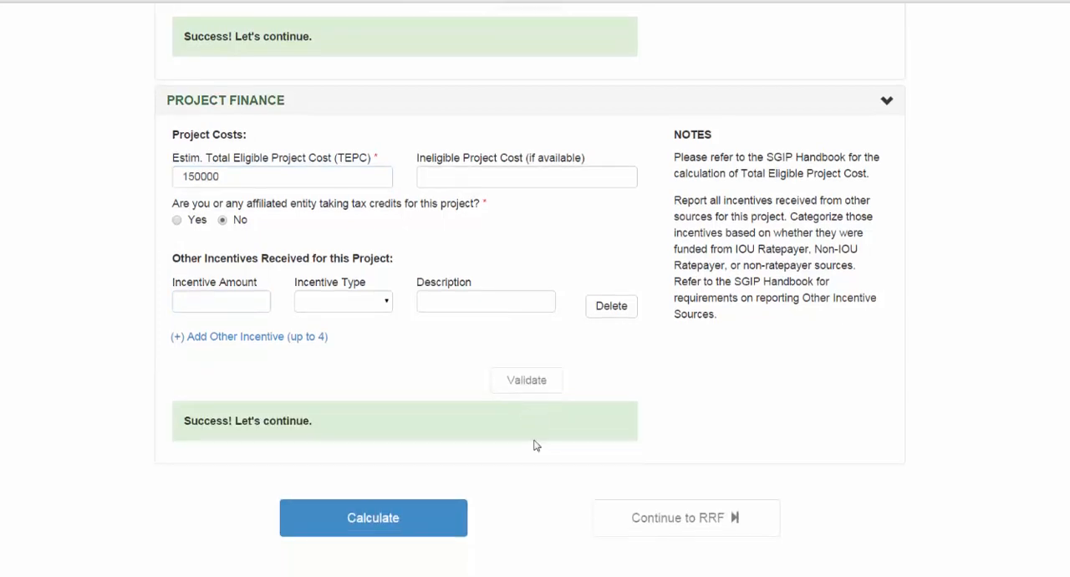
mouse_move(471, 510)
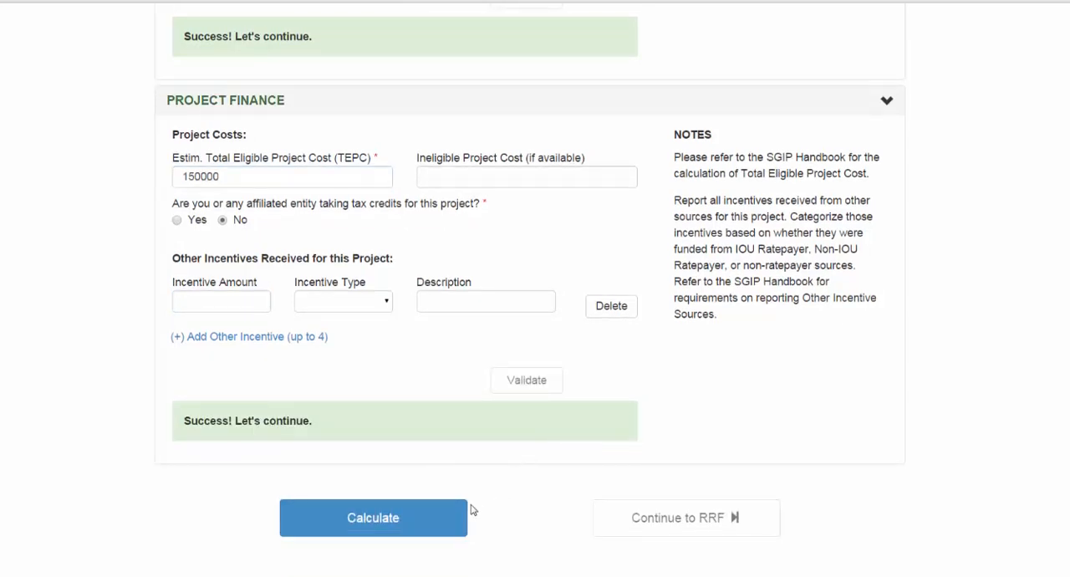
Calculate the incentive, yielding a potential SGIP incentive of $52,560.00.
left_click(372, 517)
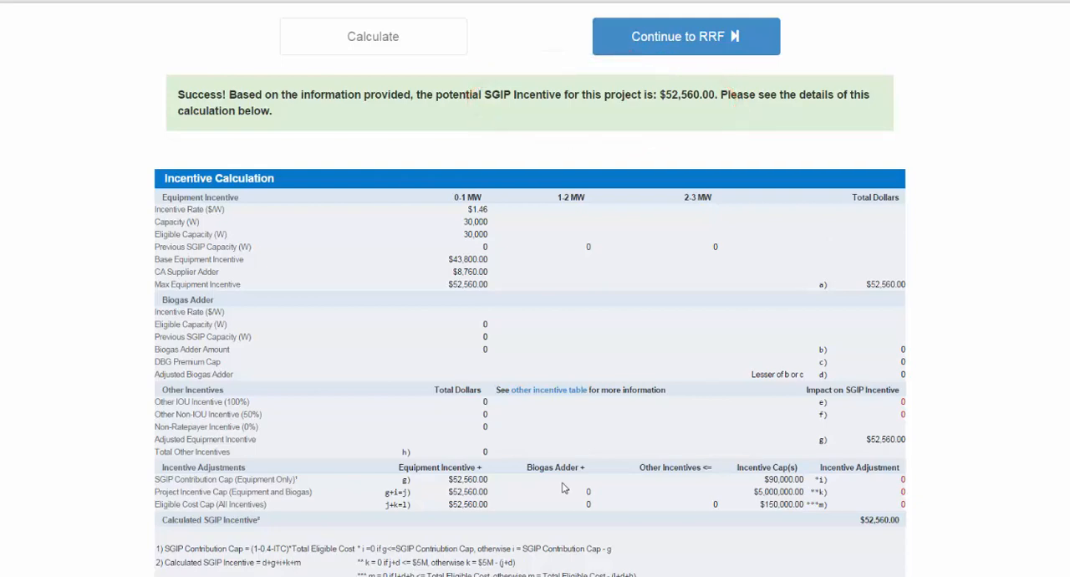
mouse_move(607, 289)
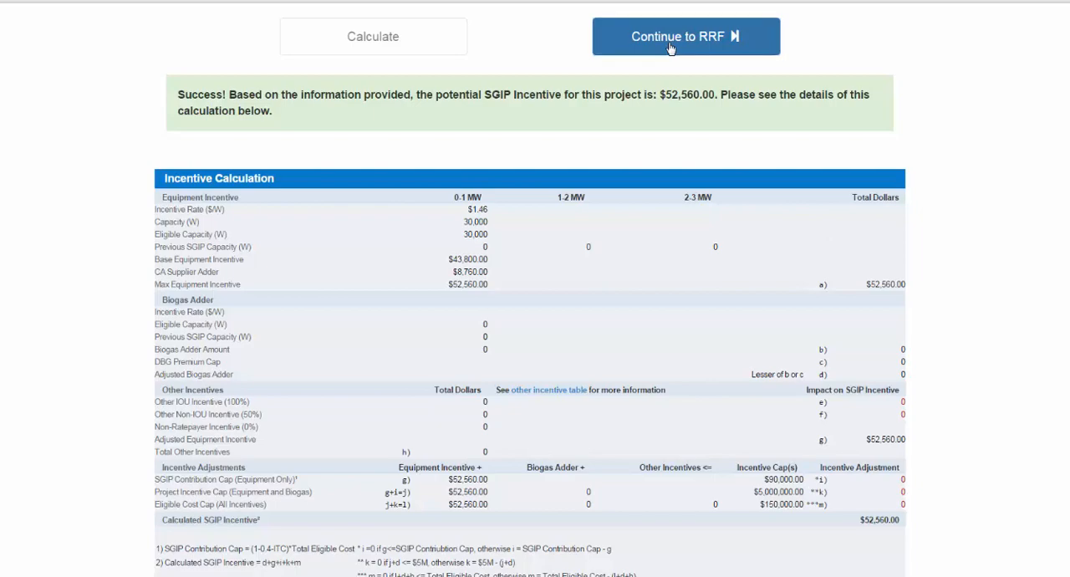
Continue to the RRF and choose Center for Sustainable Energy as program administrator.
left_click(685, 37)
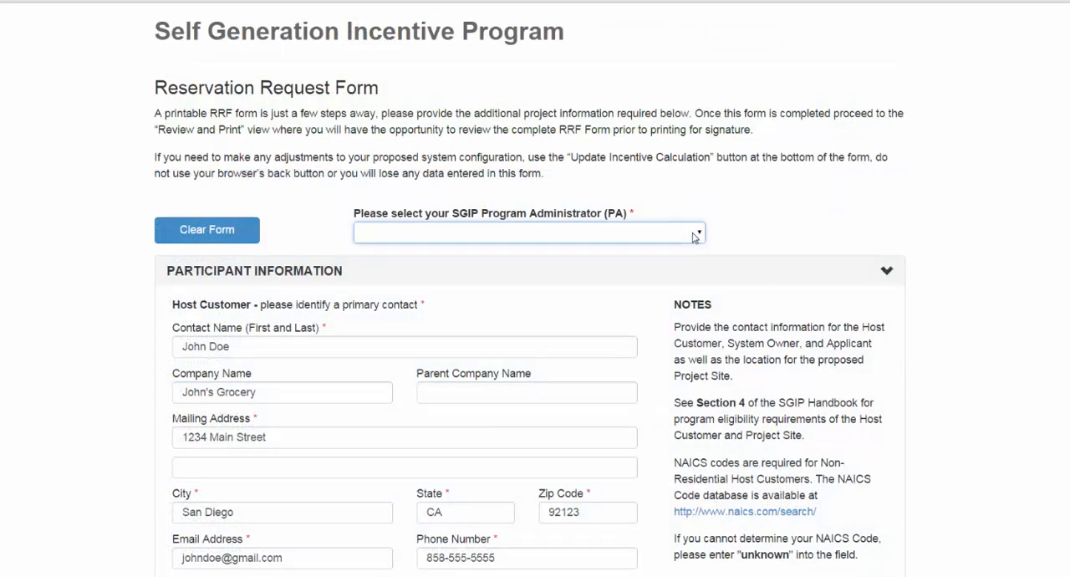
left_click(528, 232)
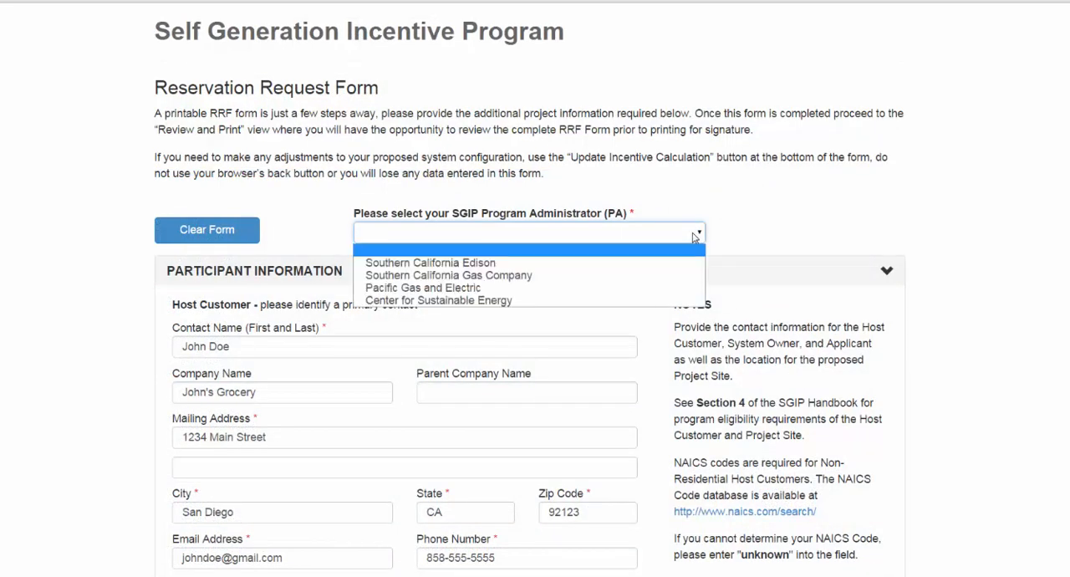
left_click(438, 299)
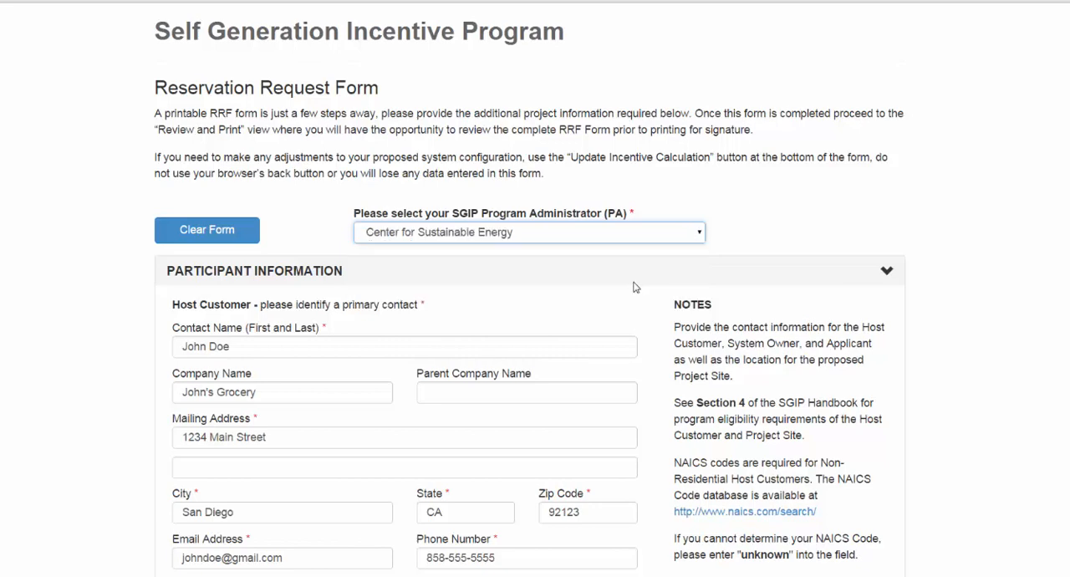
scroll("down", 3)
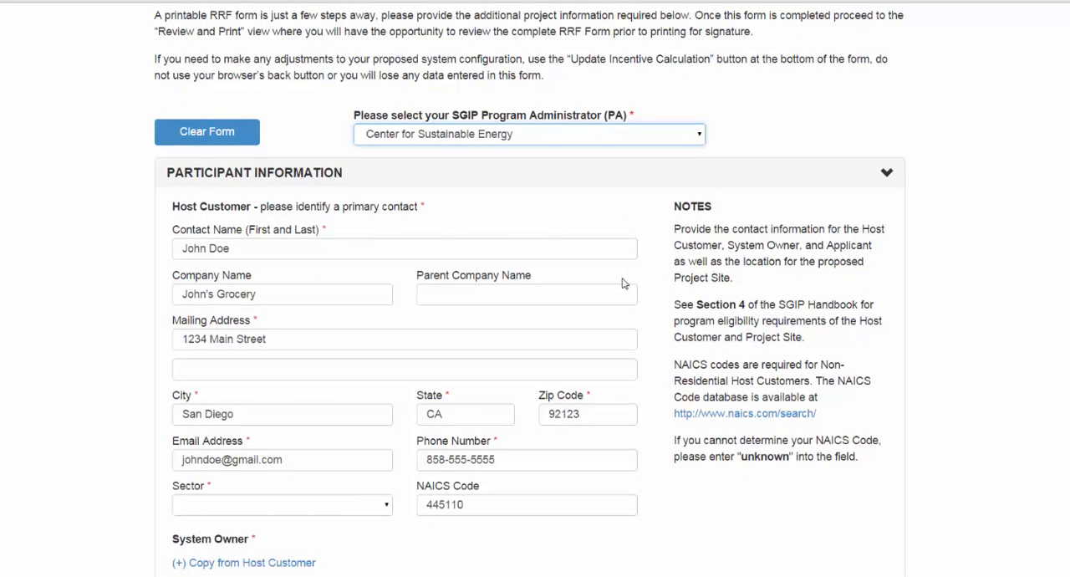
mouse_move(615, 271)
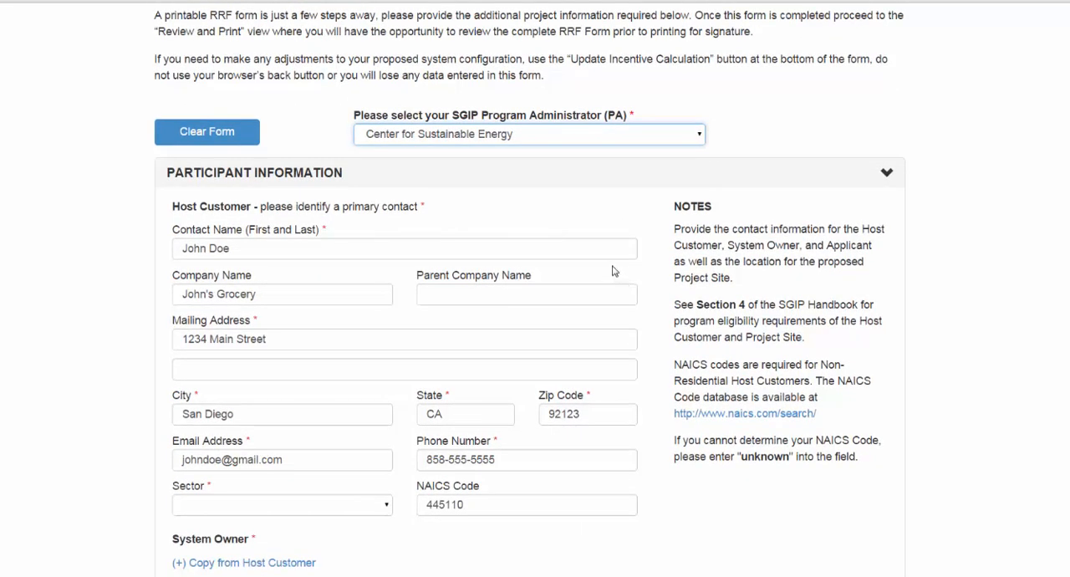
mouse_move(609, 247)
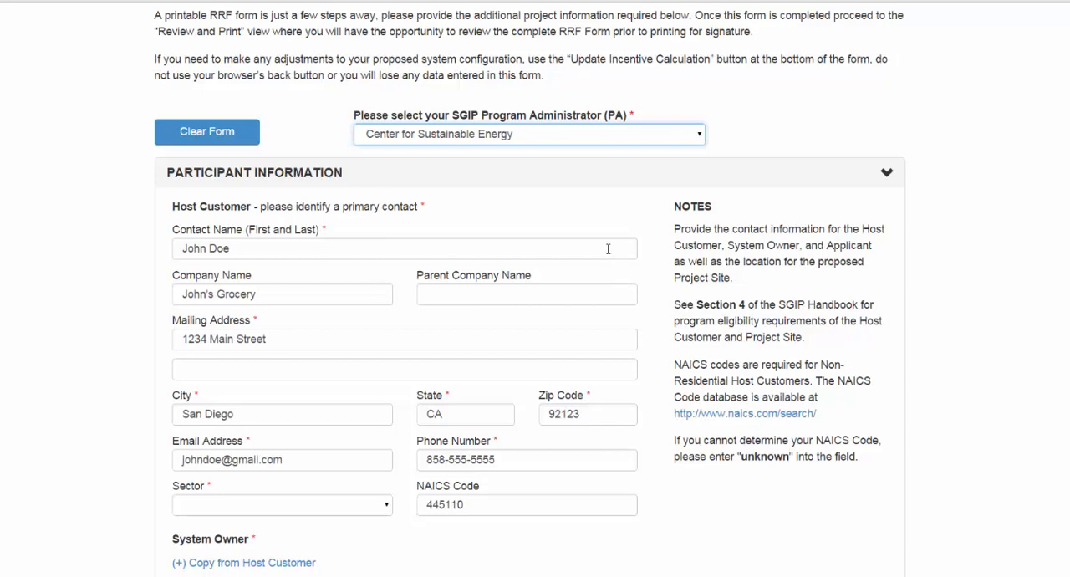
Review the host customer's contact, company, address, city and NAICS fields and set sector to Commercial.
left_click(404, 247)
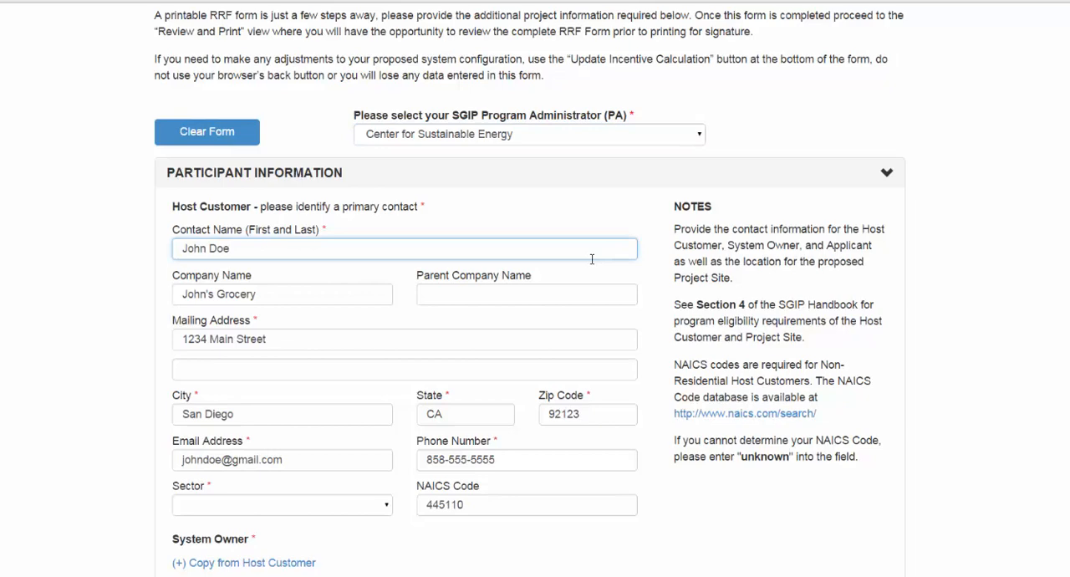
left_click(280, 292)
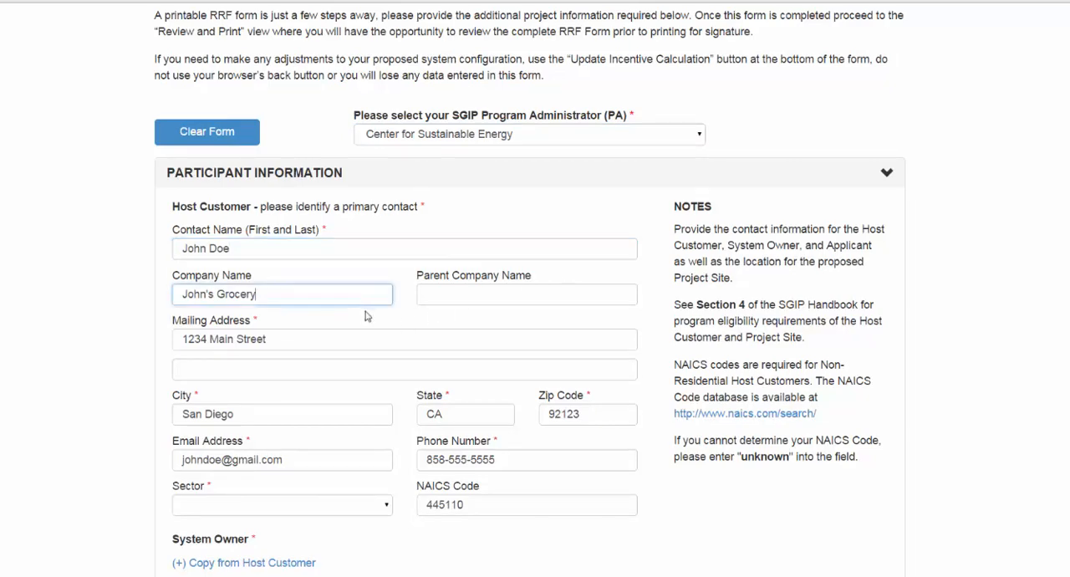
left_click(404, 339)
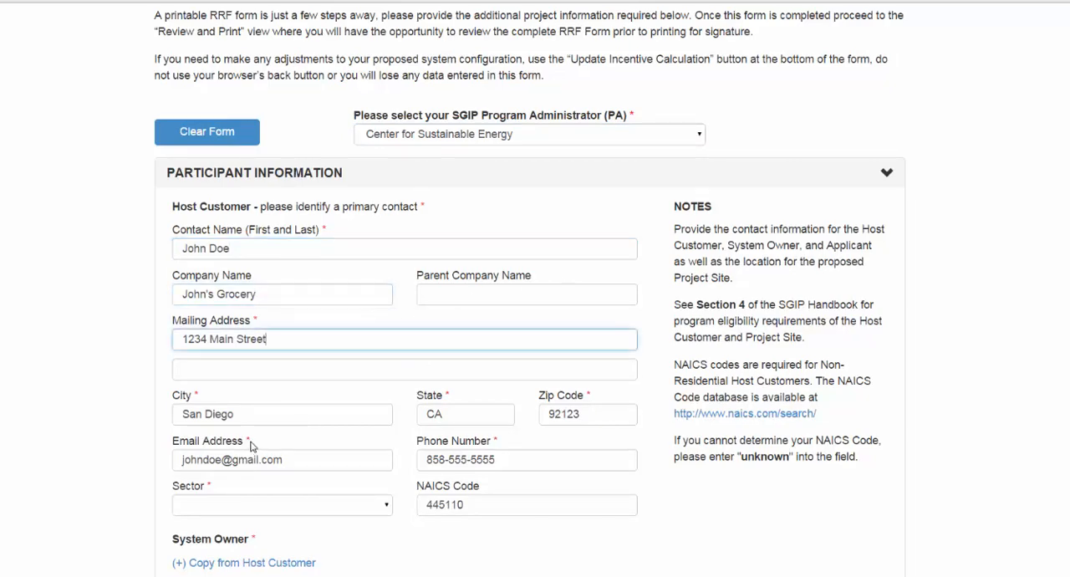
left_click(281, 414)
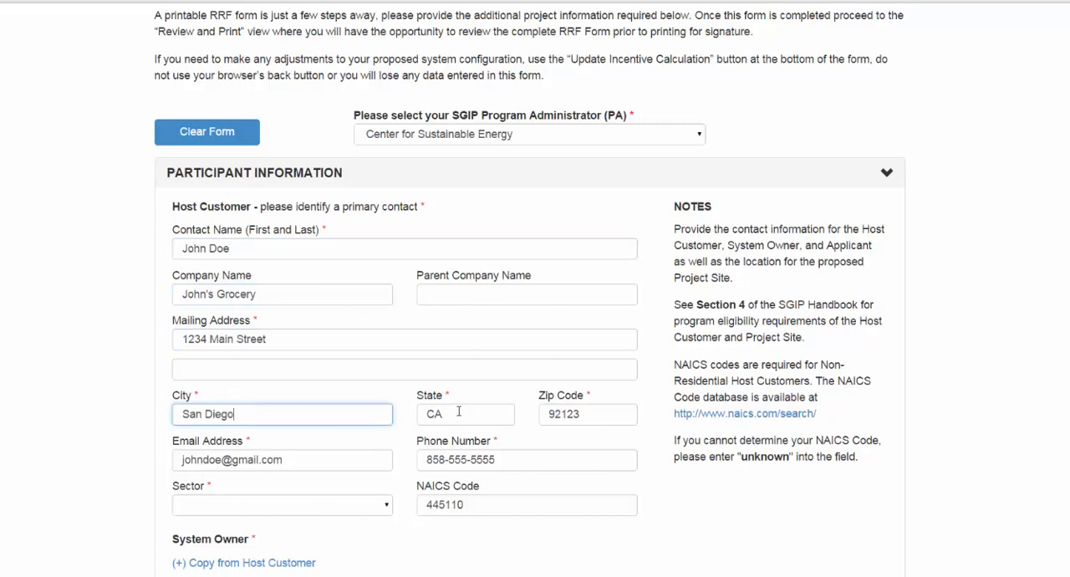
left_click(524, 505)
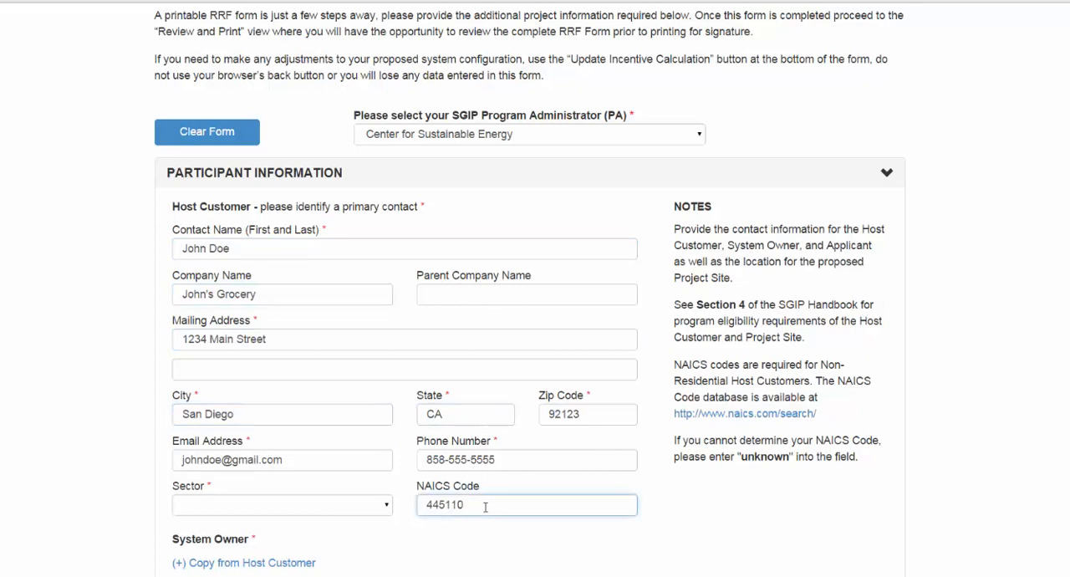
left_click(281, 505)
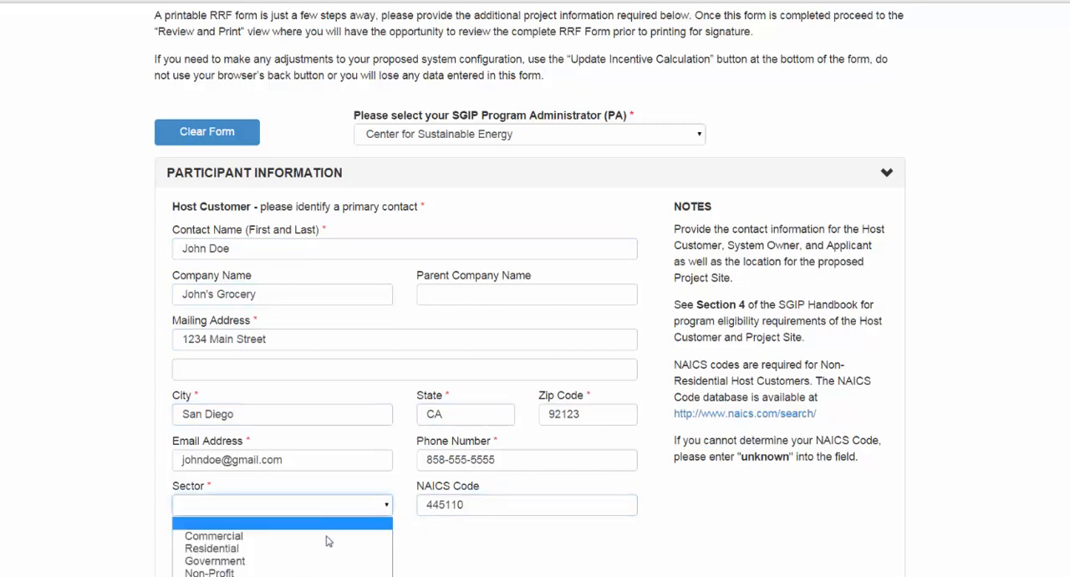
left_click(214, 535)
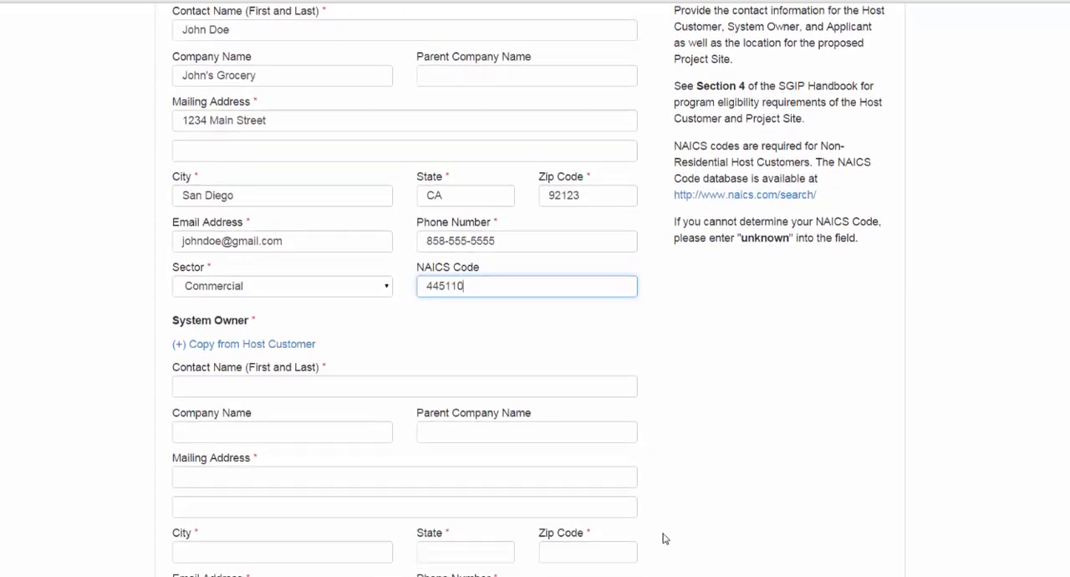
Copy the host customer's details into the System Owner and Applicant sections.
scroll("down", 3)
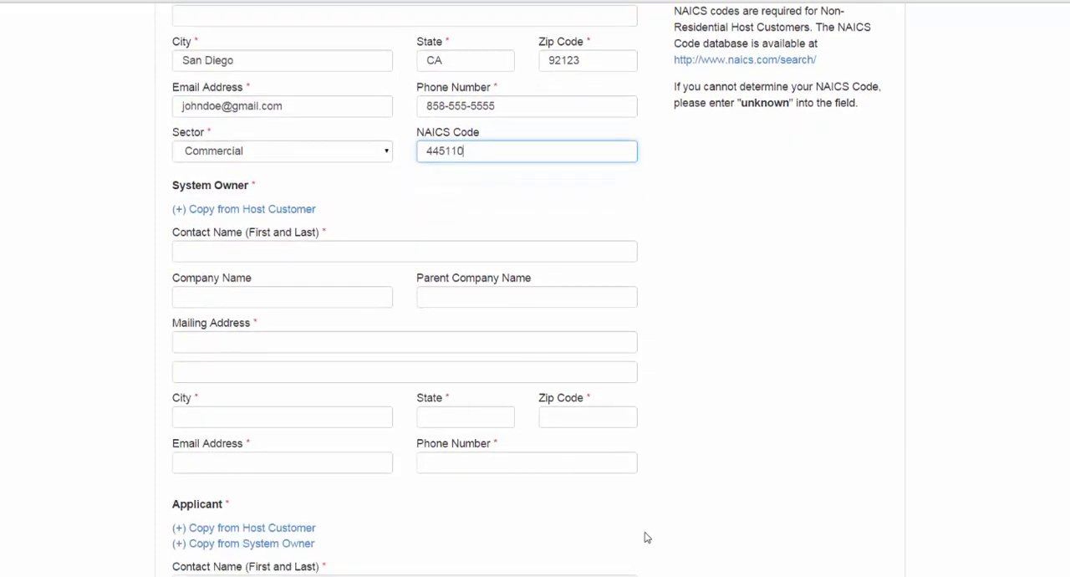
mouse_move(251, 208)
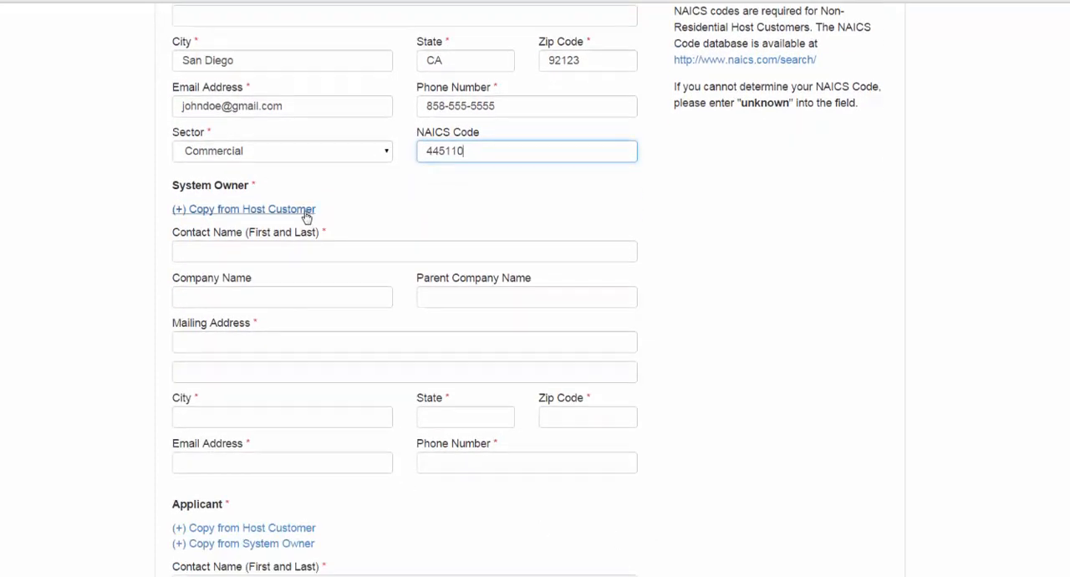
left_click(244, 209)
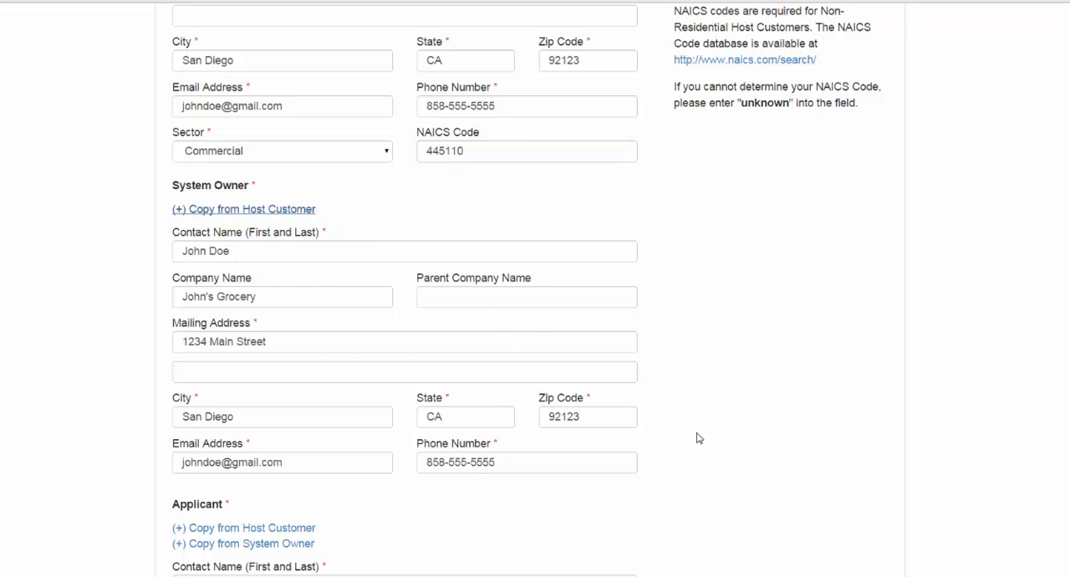
scroll("down", 3)
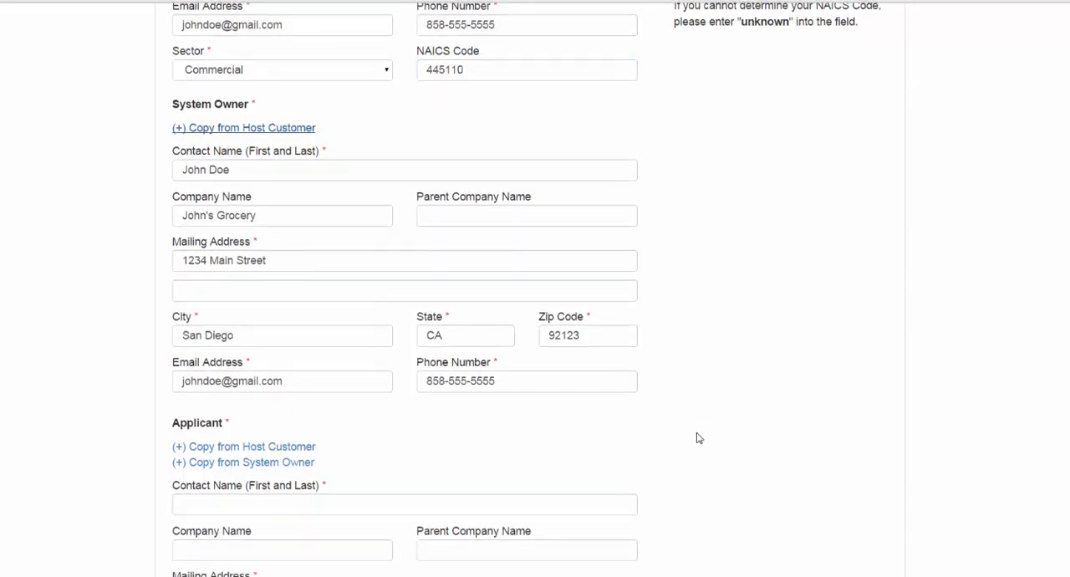
scroll("down", 3)
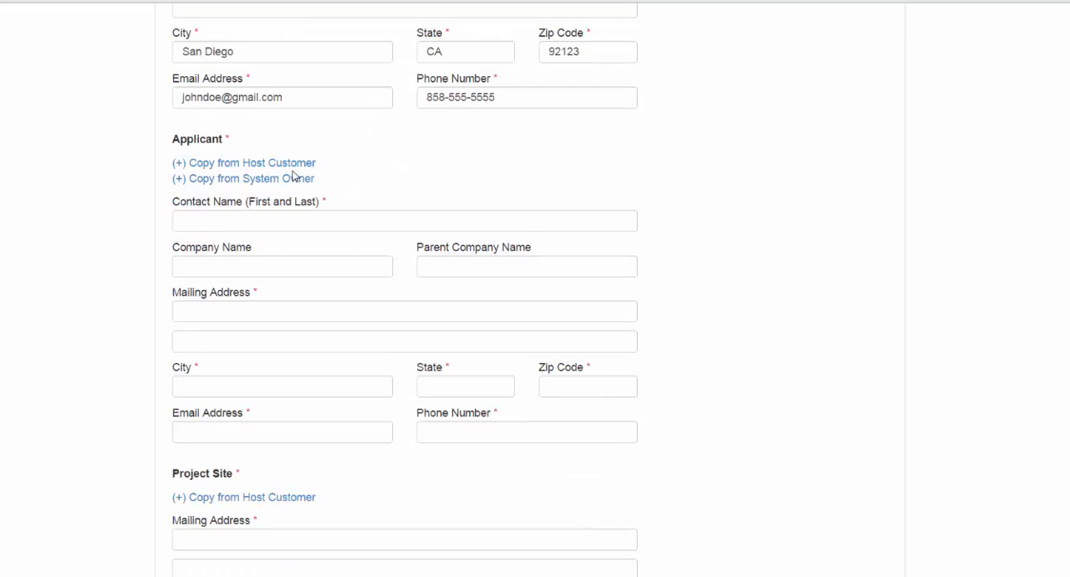
left_click(244, 162)
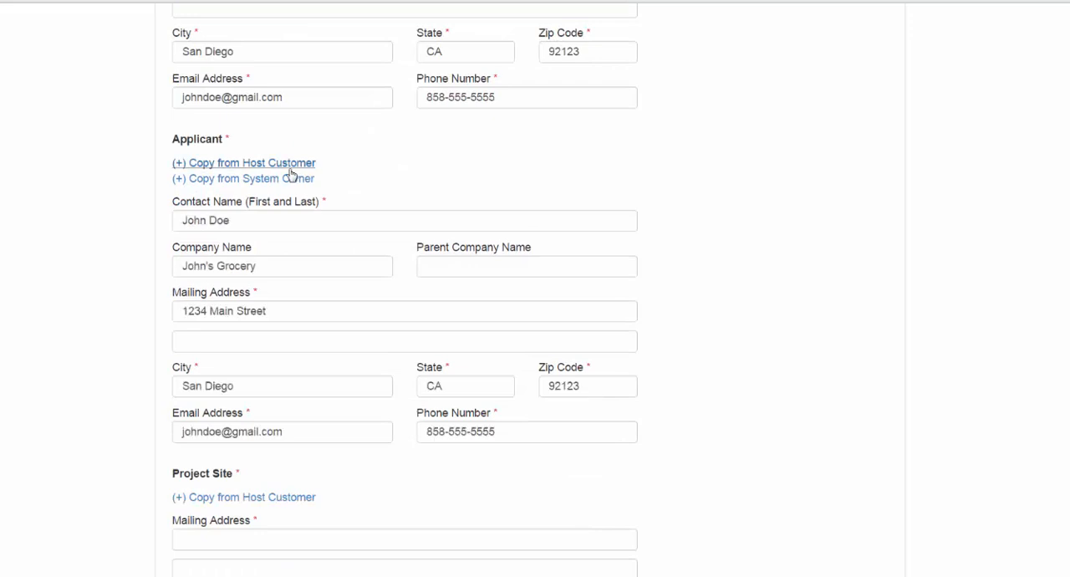
scroll("down", 3)
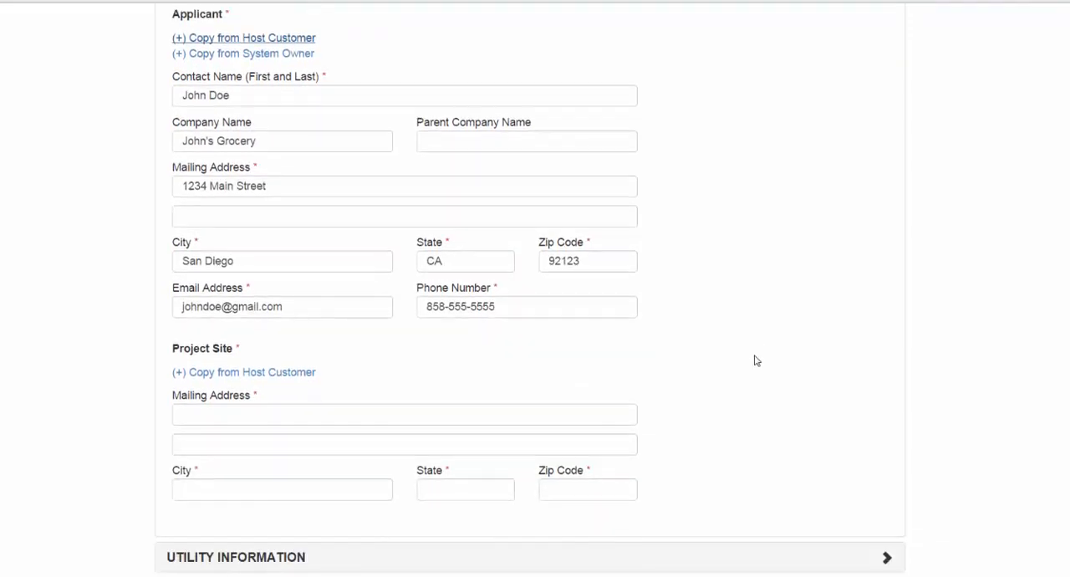
Copy the host customer's address into Project Site and expand Utility Information.
scroll("down", 3)
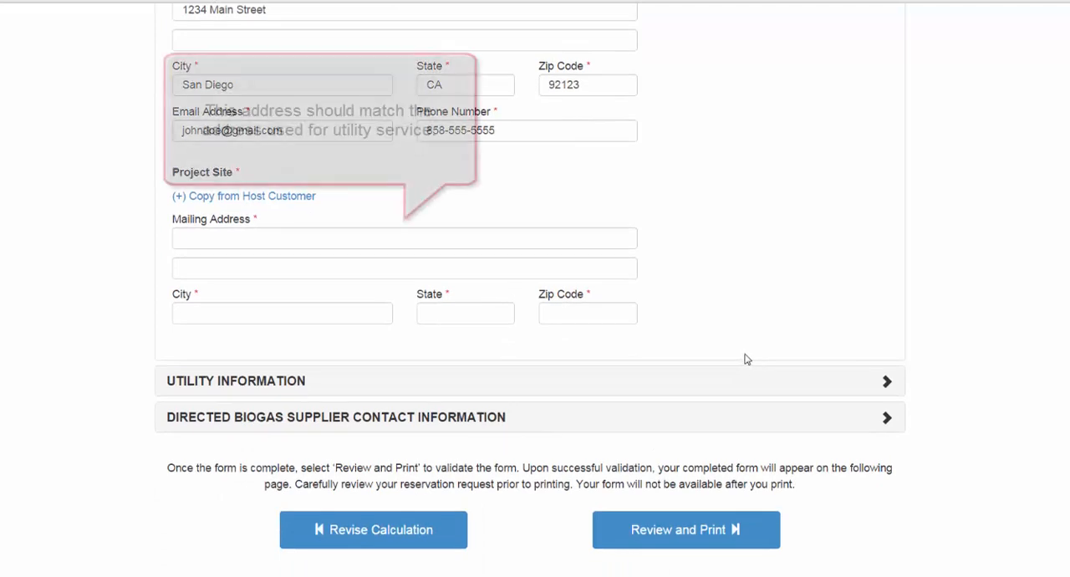
left_click(244, 195)
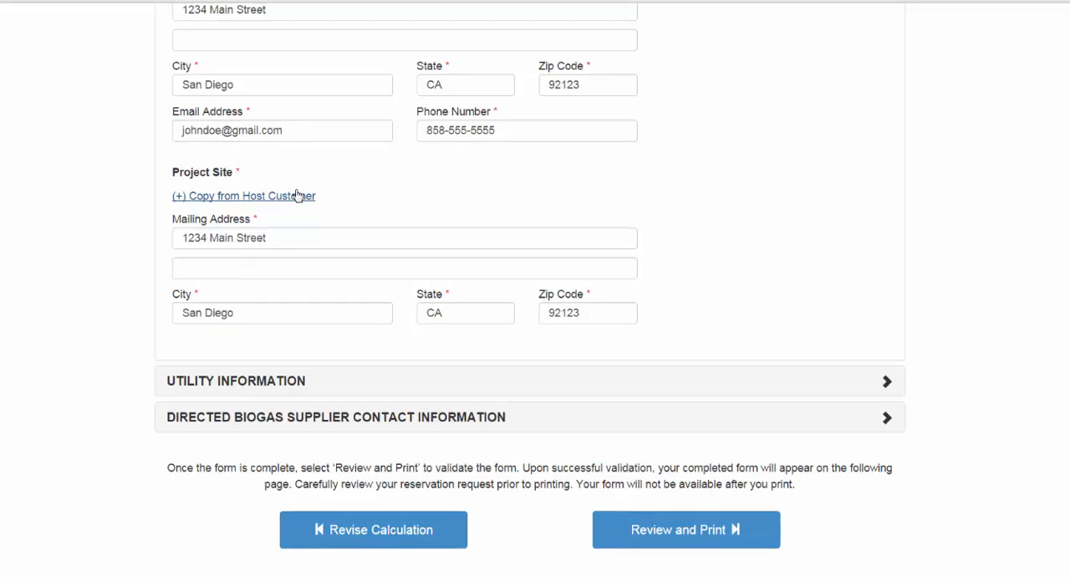
mouse_move(595, 292)
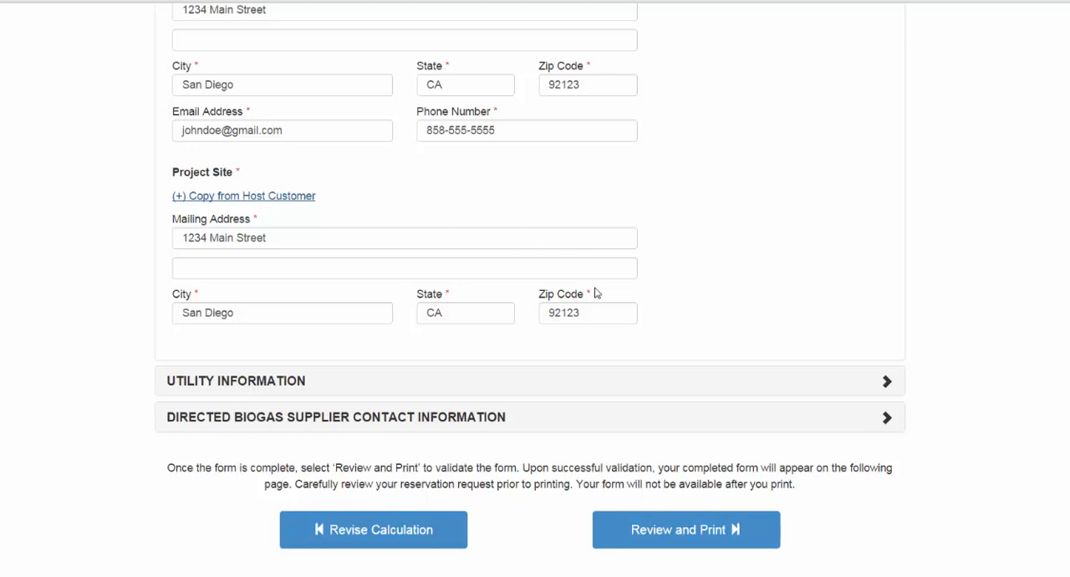
mouse_move(832, 371)
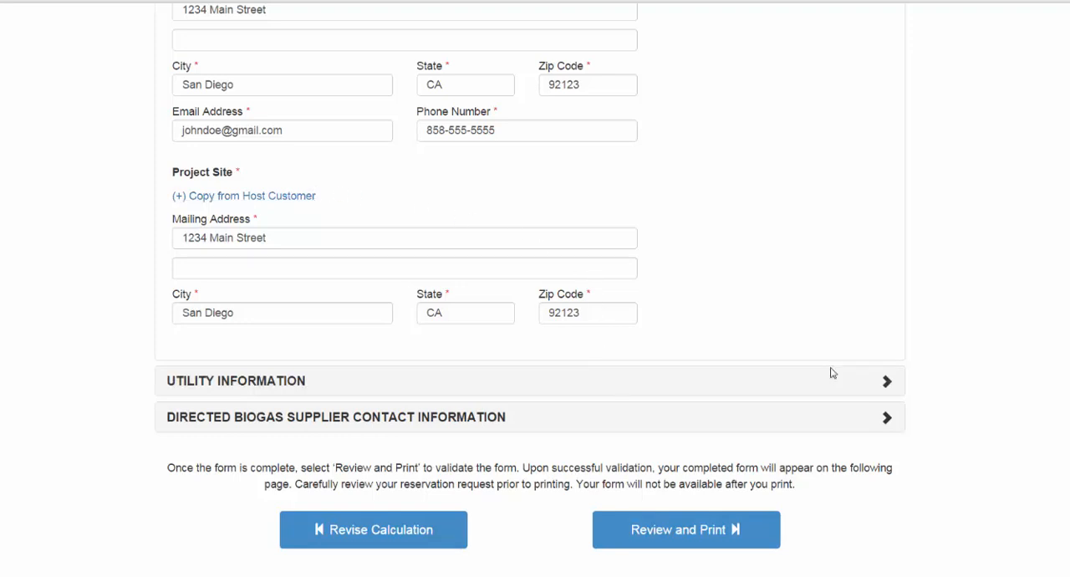
mouse_move(762, 392)
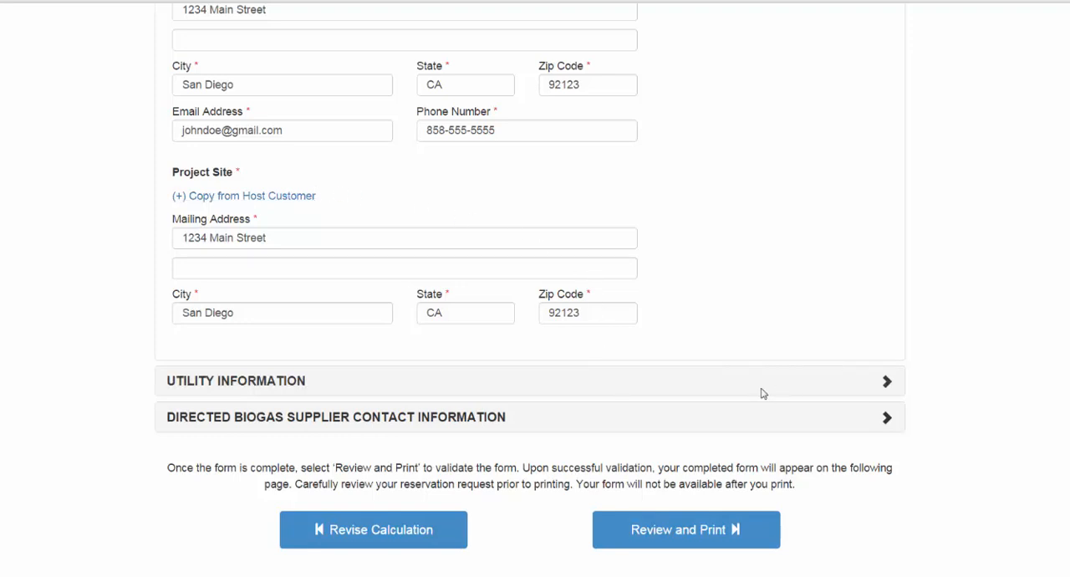
left_click(236, 381)
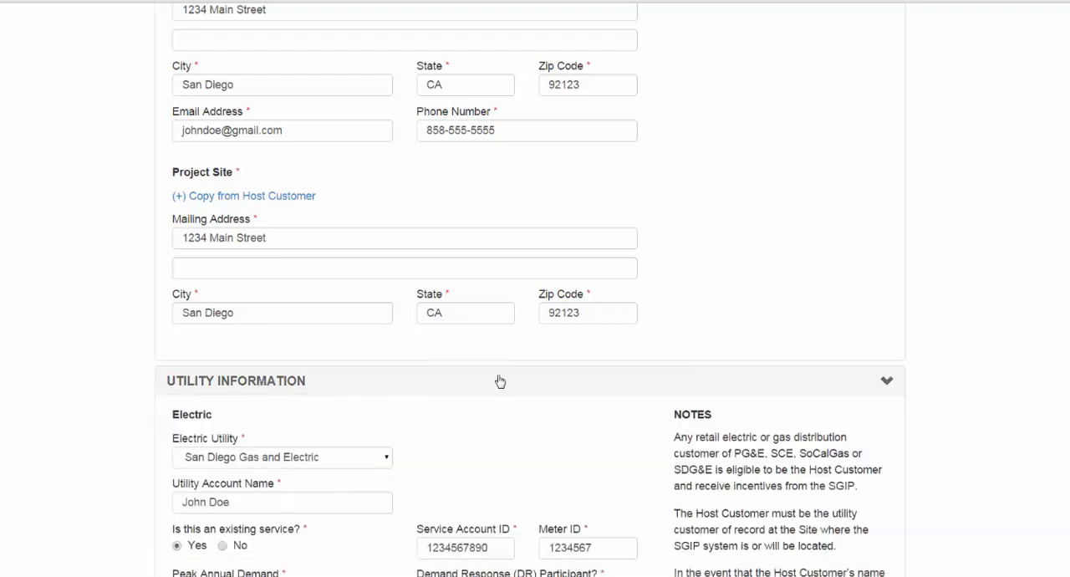
Keep San Diego Gas and Electric as electric utility, 150 kW peak demand, DR participation Unknown.
scroll("down", 3)
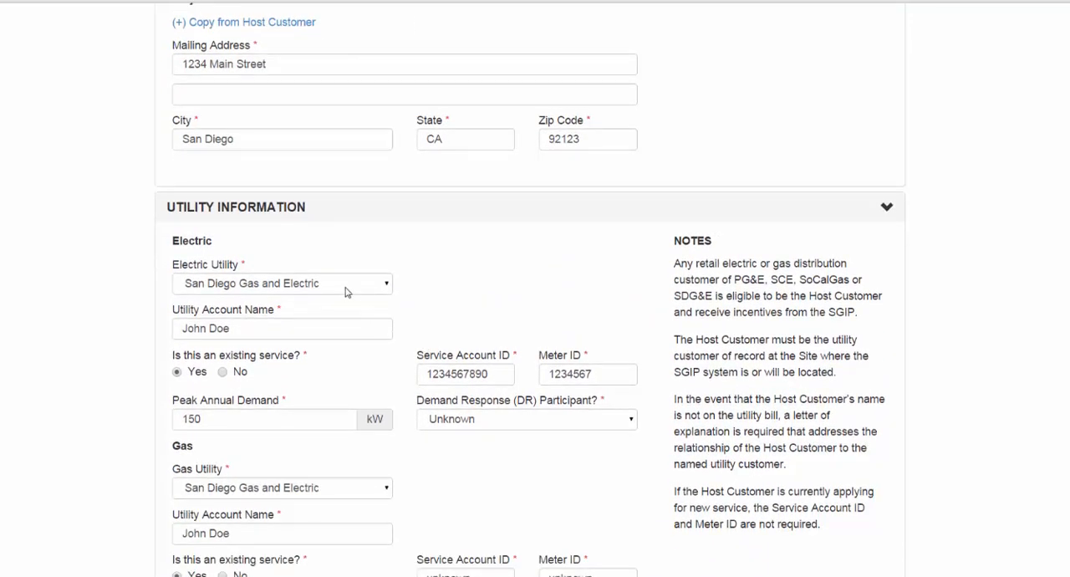
left_click(281, 282)
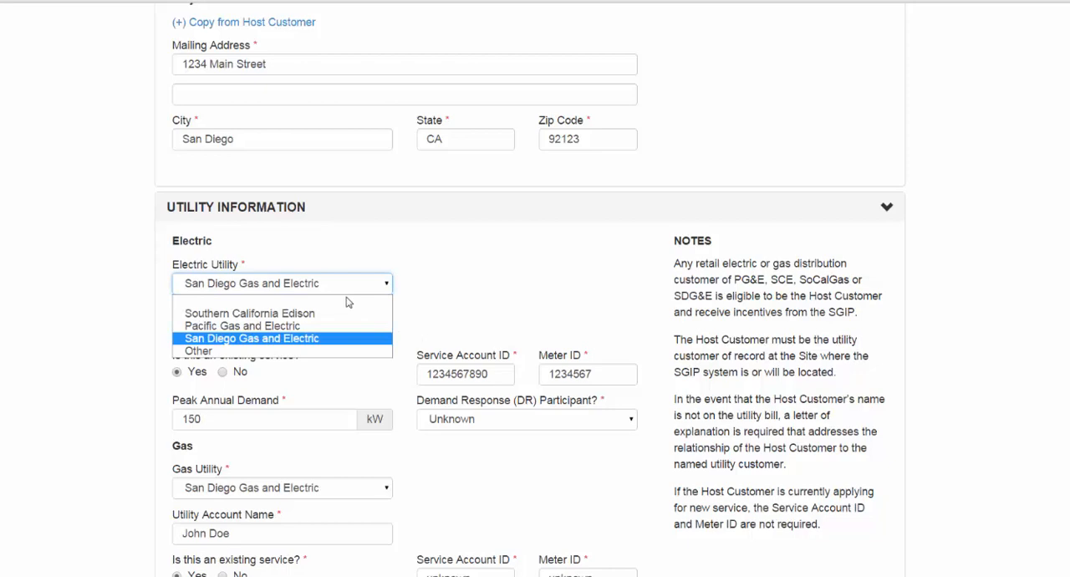
left_click(251, 338)
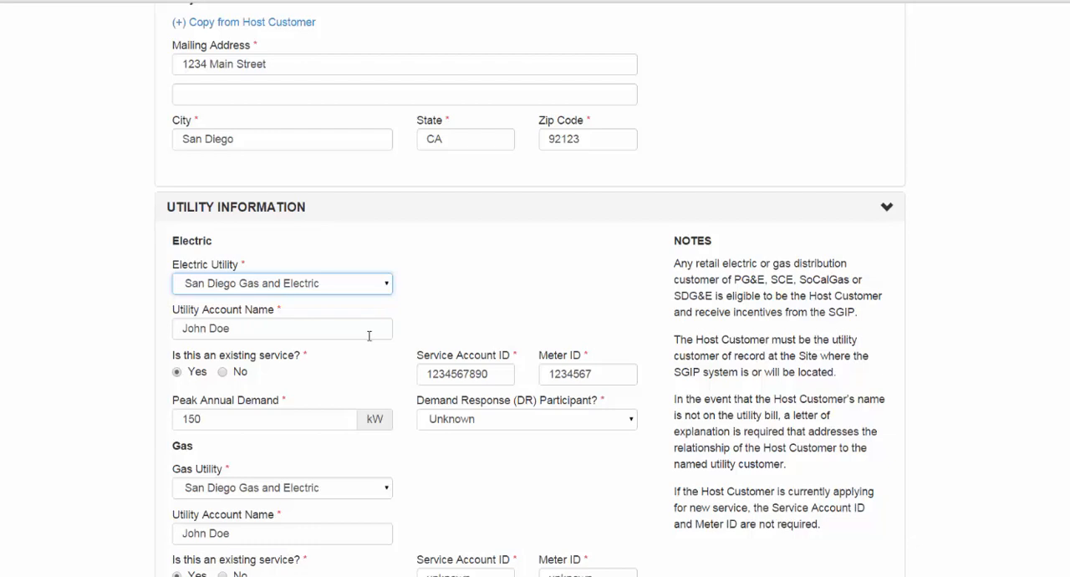
left_click(281, 328)
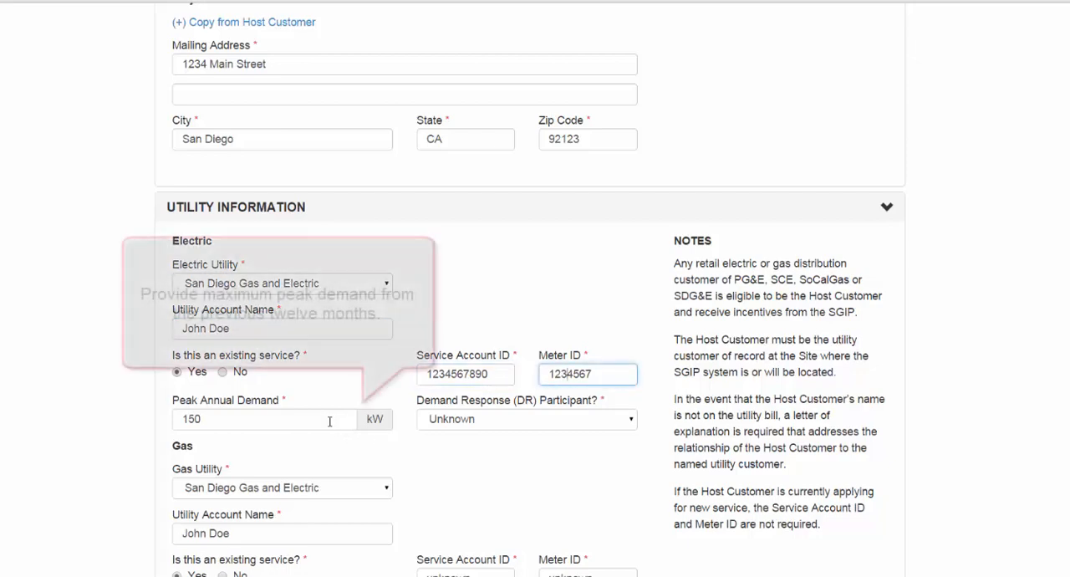
left_click(264, 418)
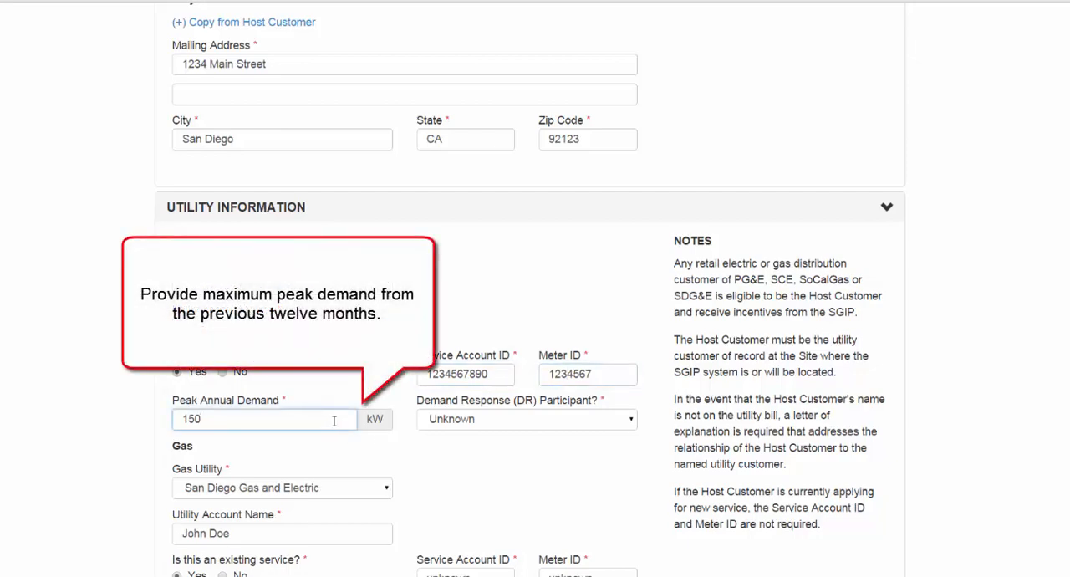
left_click(264, 418)
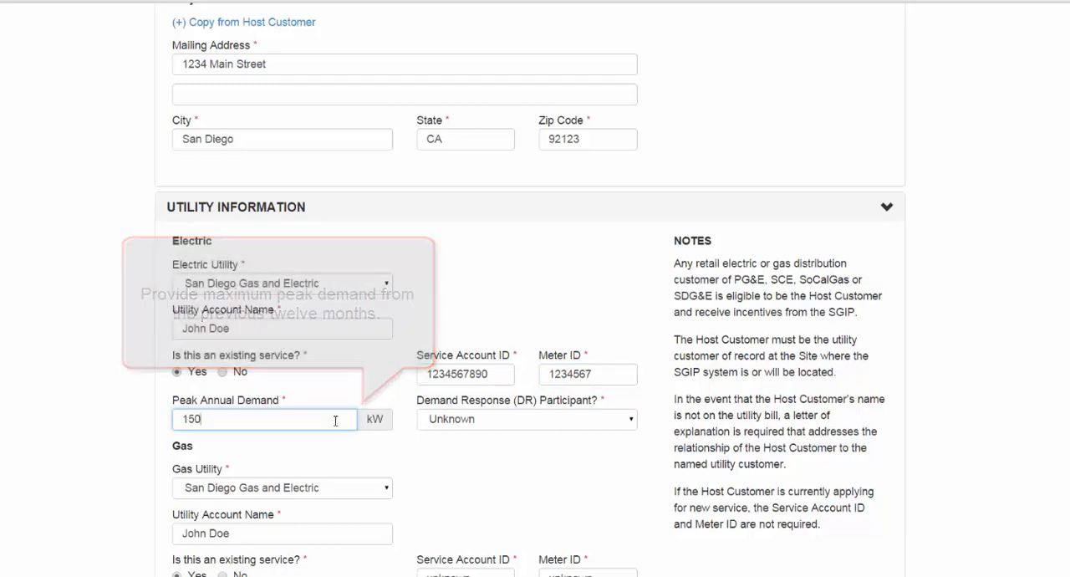
mouse_move(448, 425)
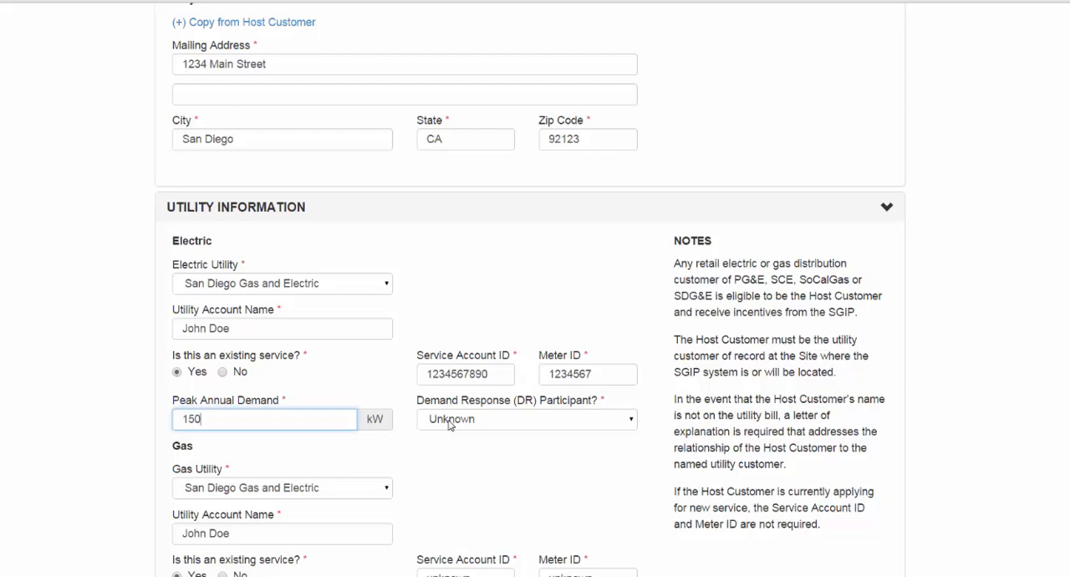
left_click(525, 417)
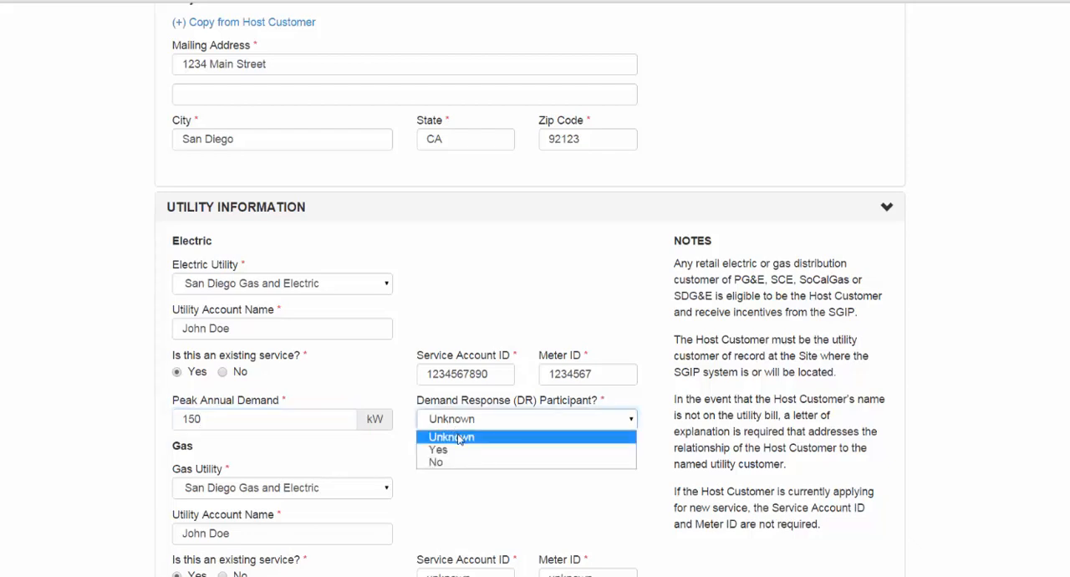
left_click(452, 436)
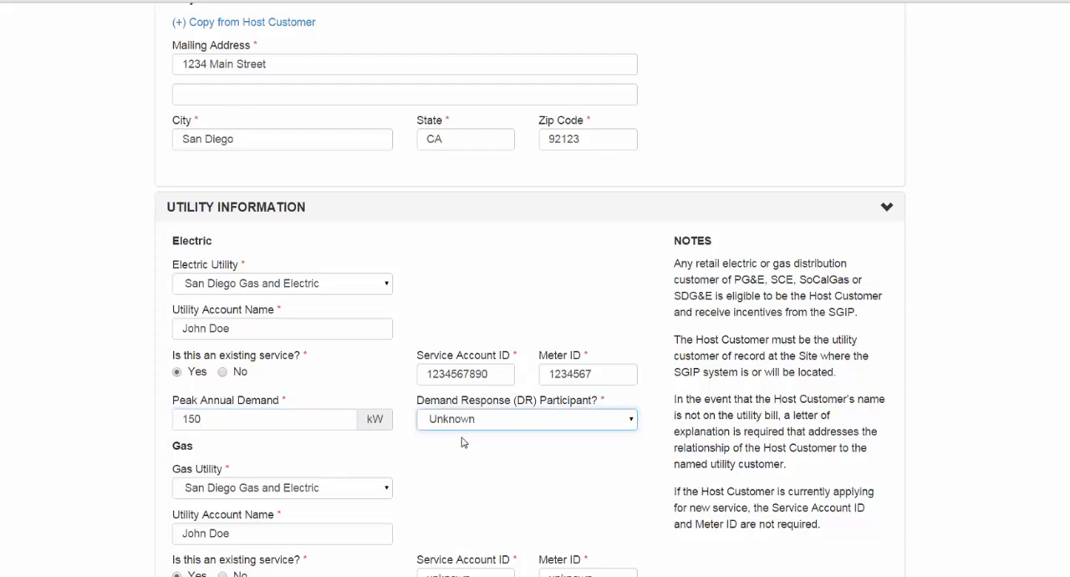
scroll("down", 3)
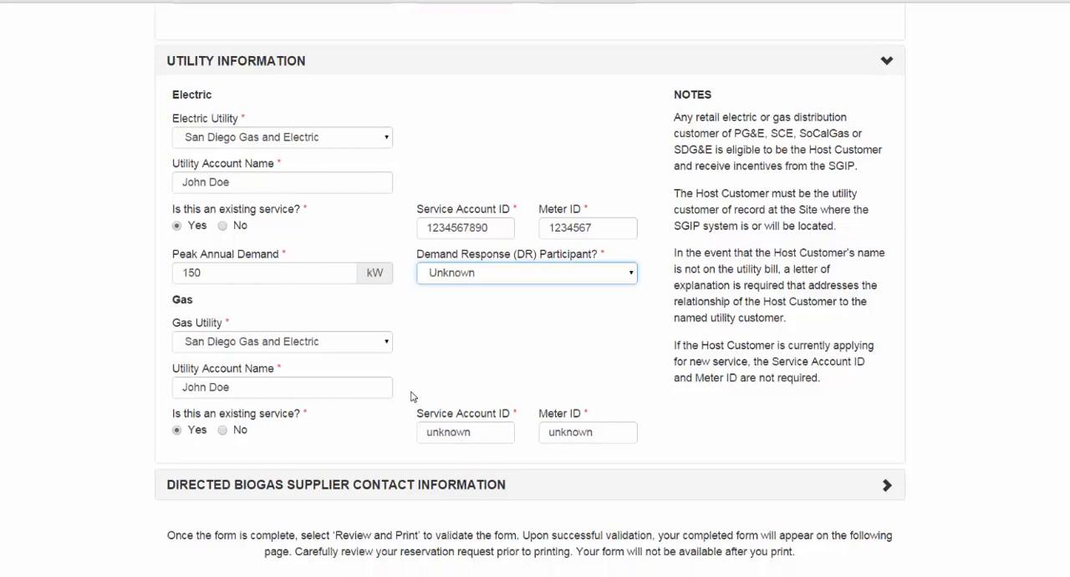
mouse_move(375, 357)
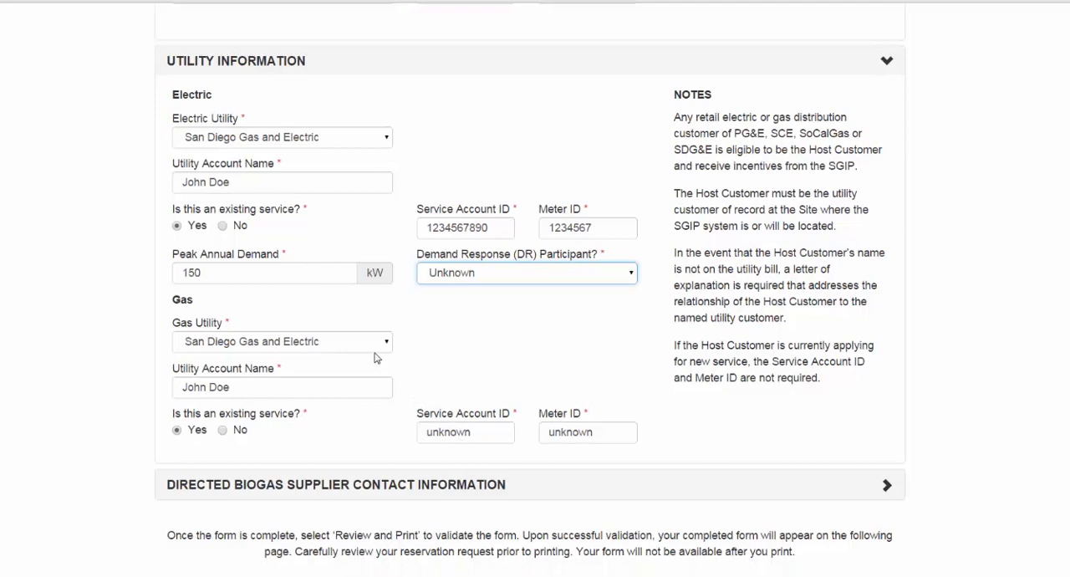
Check the gas Service Account ID and Meter ID, then expand Directed Biogas Supplier Contact Information.
left_click(465, 432)
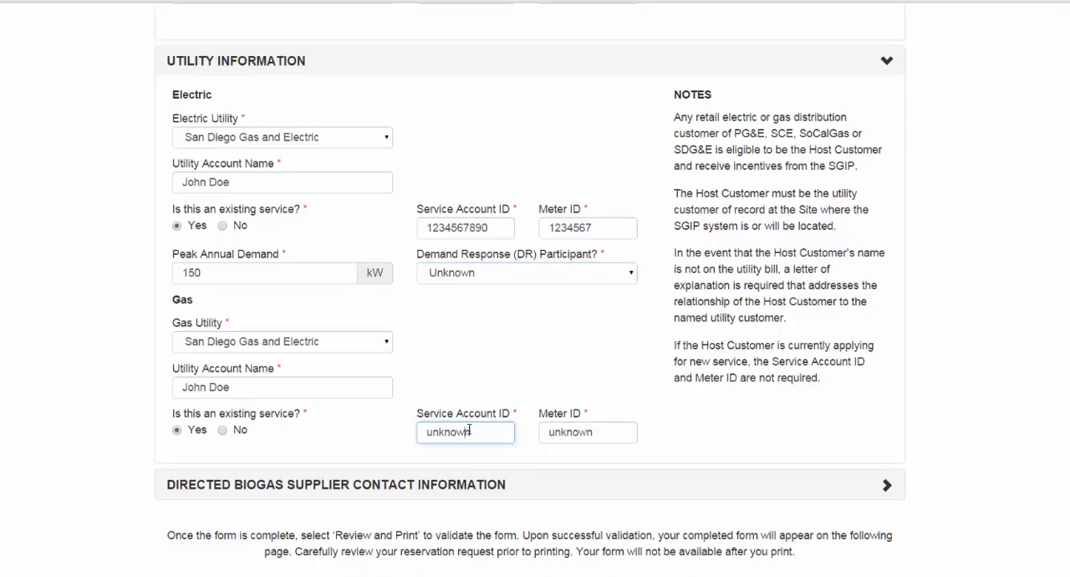
left_click(588, 432)
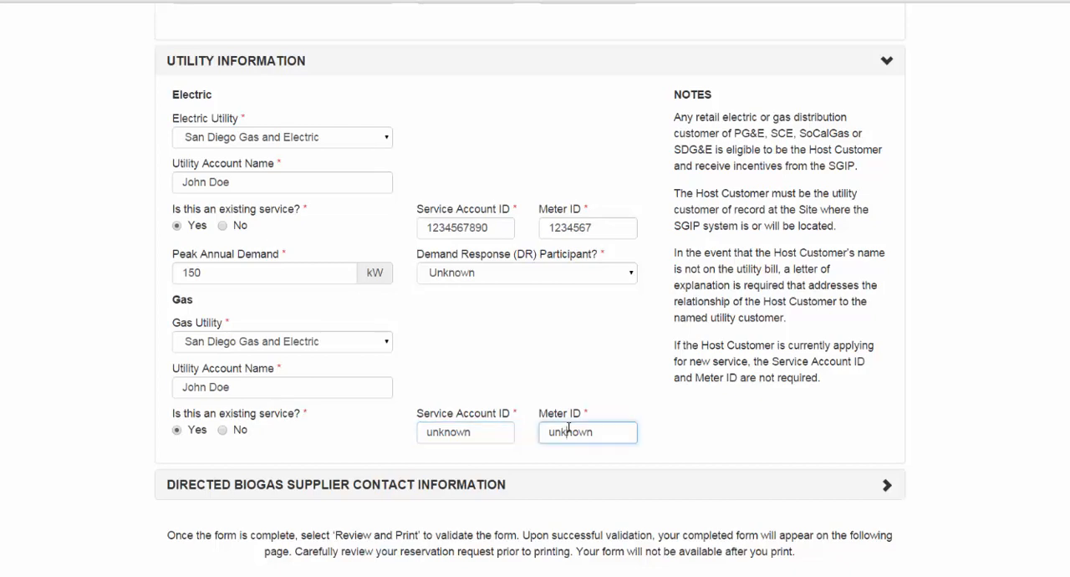
scroll("down", 3)
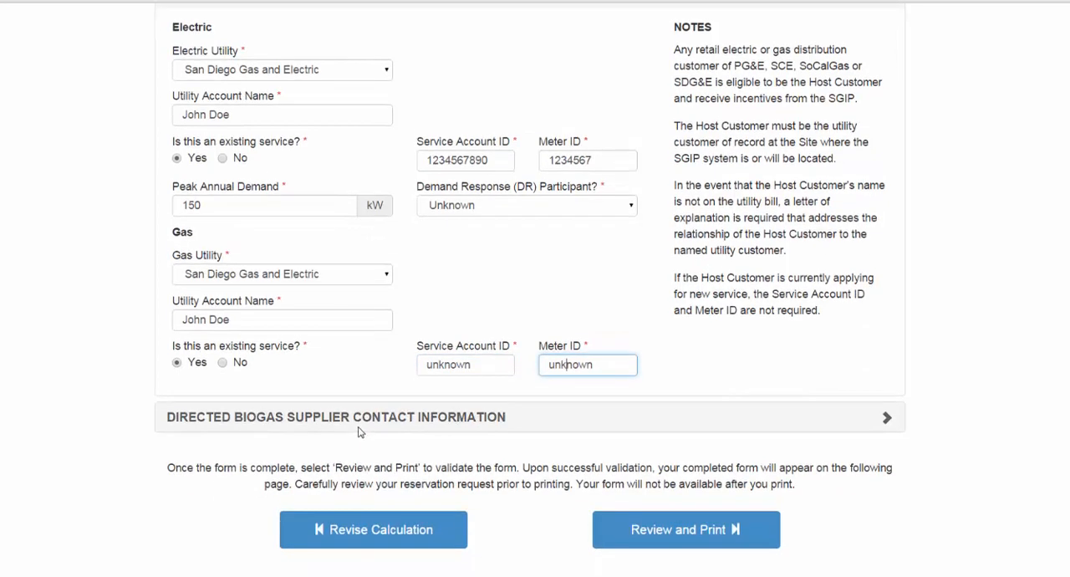
mouse_move(361, 421)
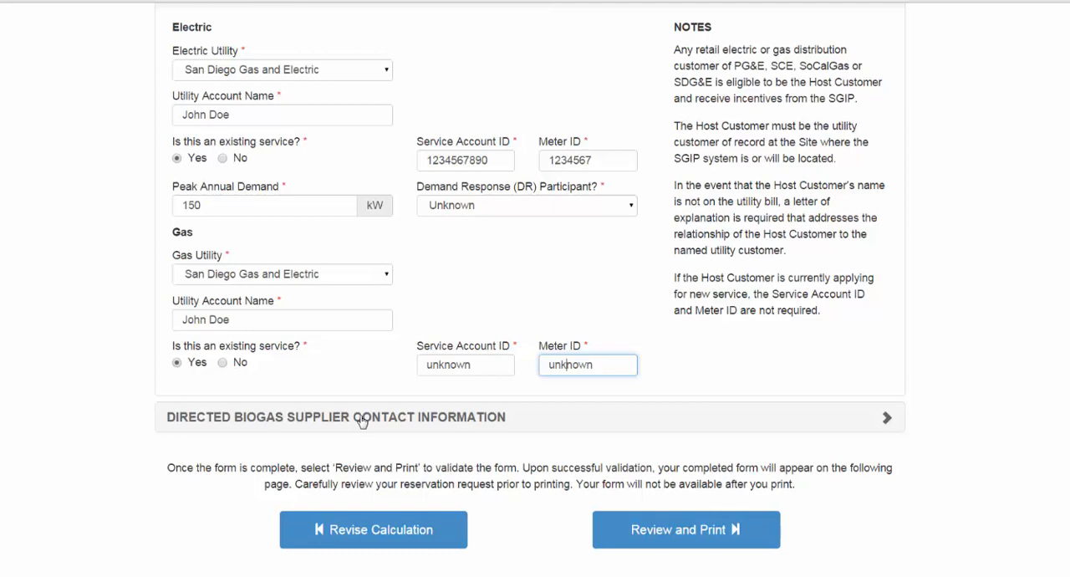
left_click(334, 418)
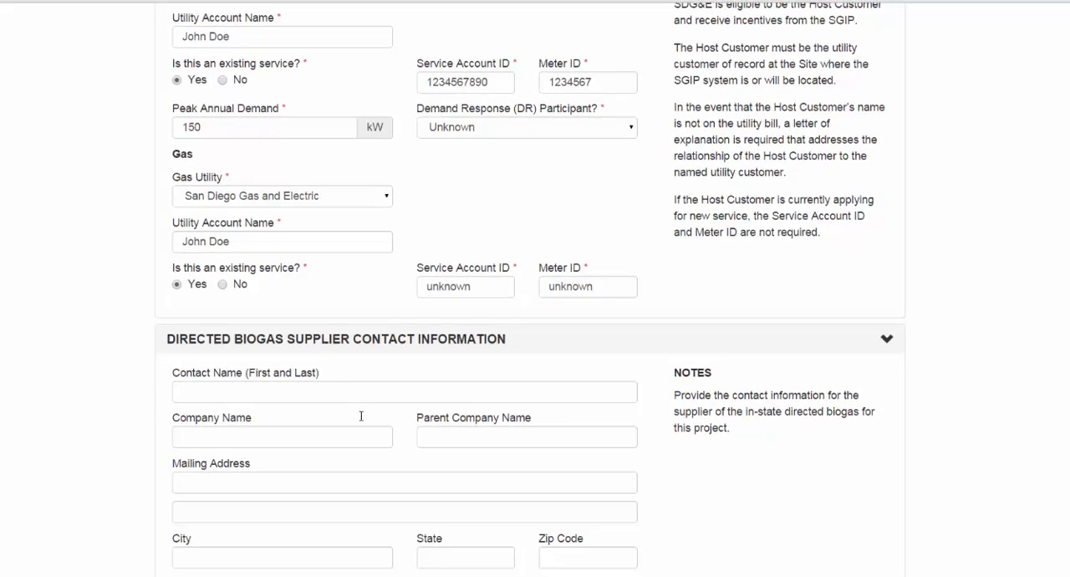
Validate the form with Review and Print to show the Reservation Request Form.
scroll("down", 3)
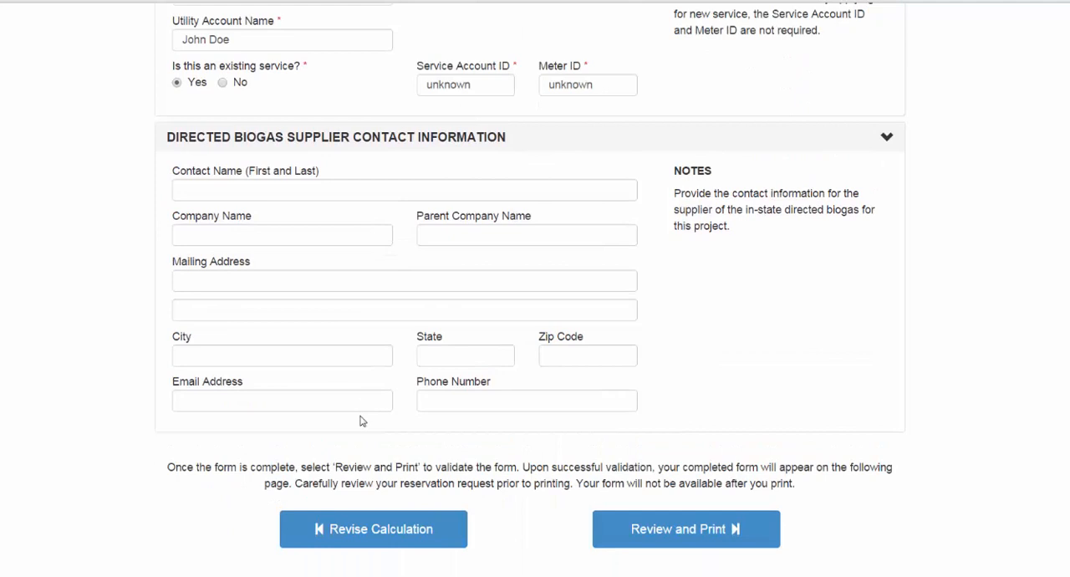
mouse_move(363, 421)
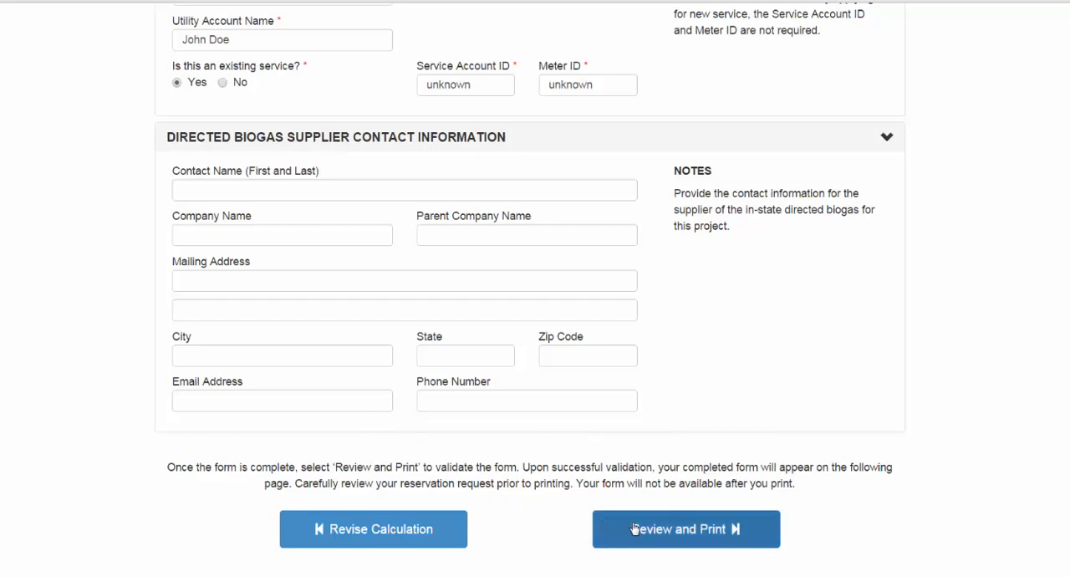
left_click(685, 528)
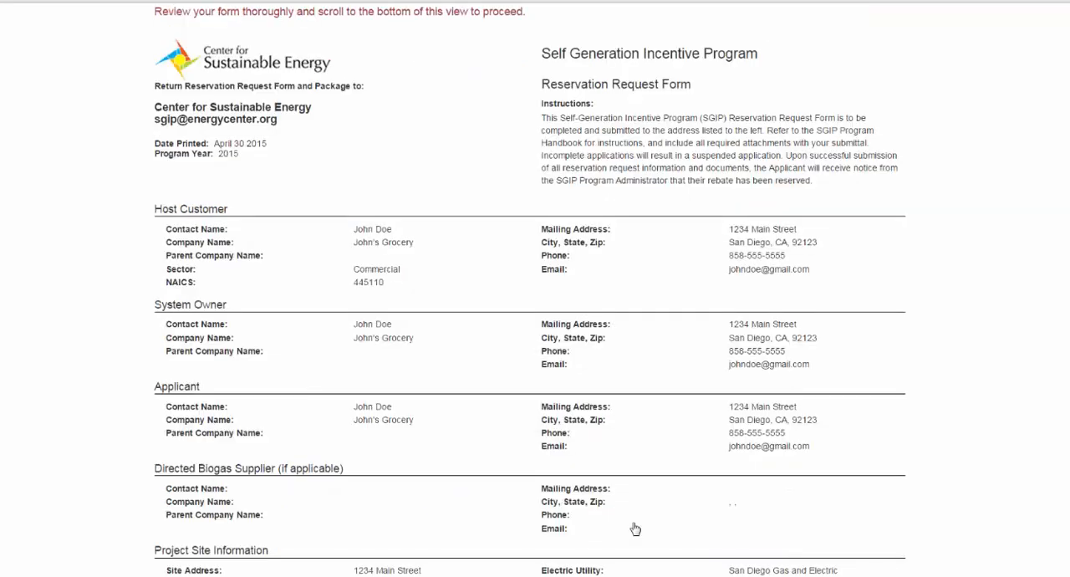
Review the printable reservation form to the bottom and send it via Print and Sign.
scroll("down", 3)
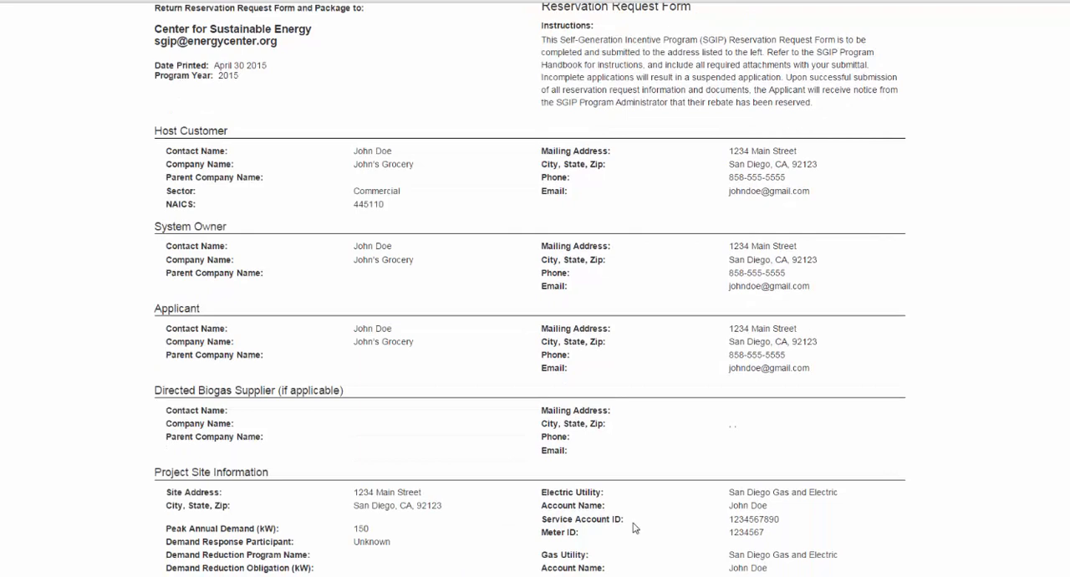
scroll("down", 3)
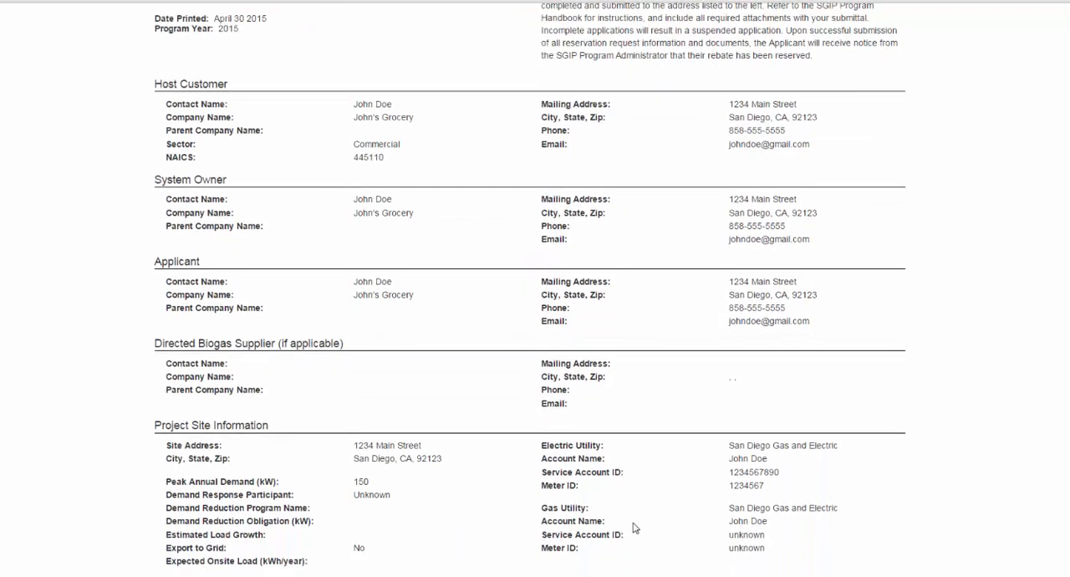
scroll("down", 3)
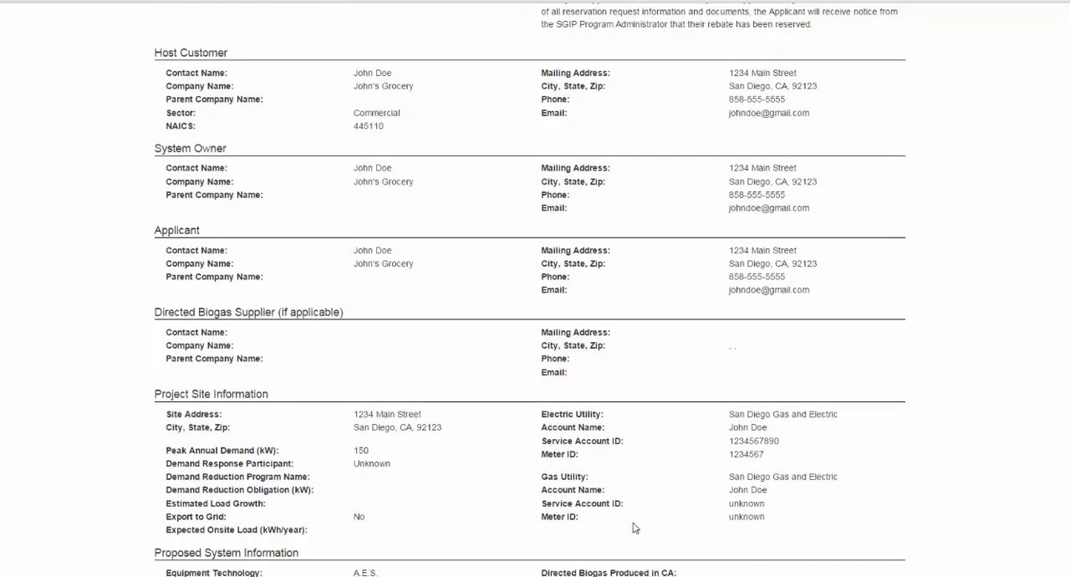
scroll("down", 3)
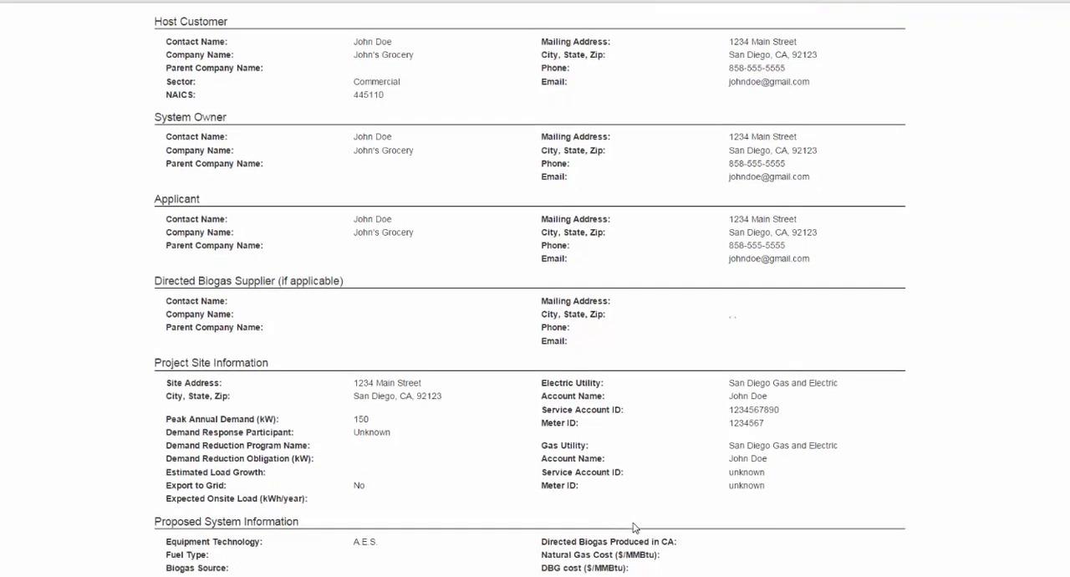
scroll("down", 3)
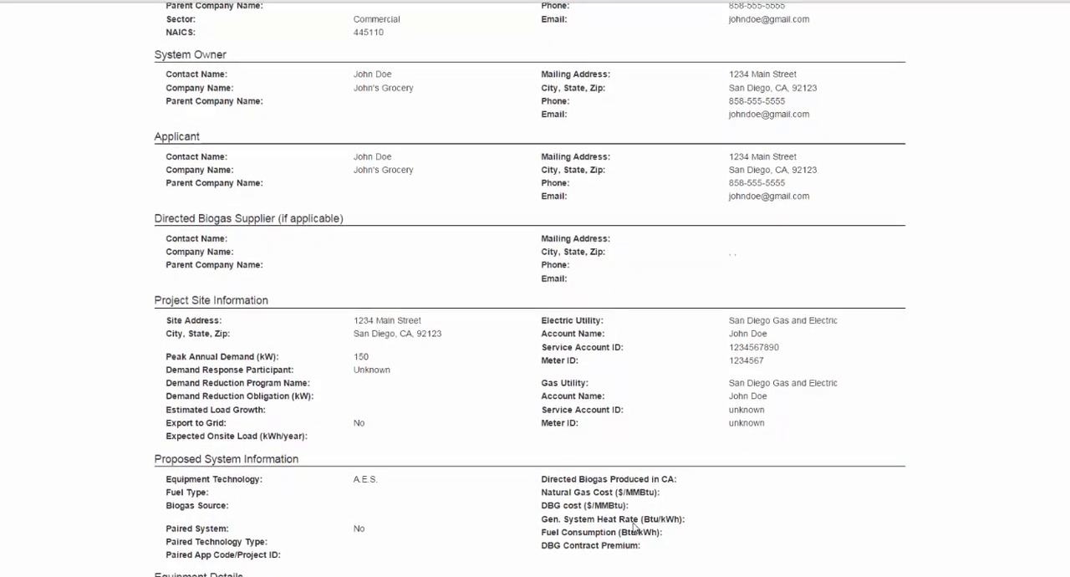
scroll("down", 3)
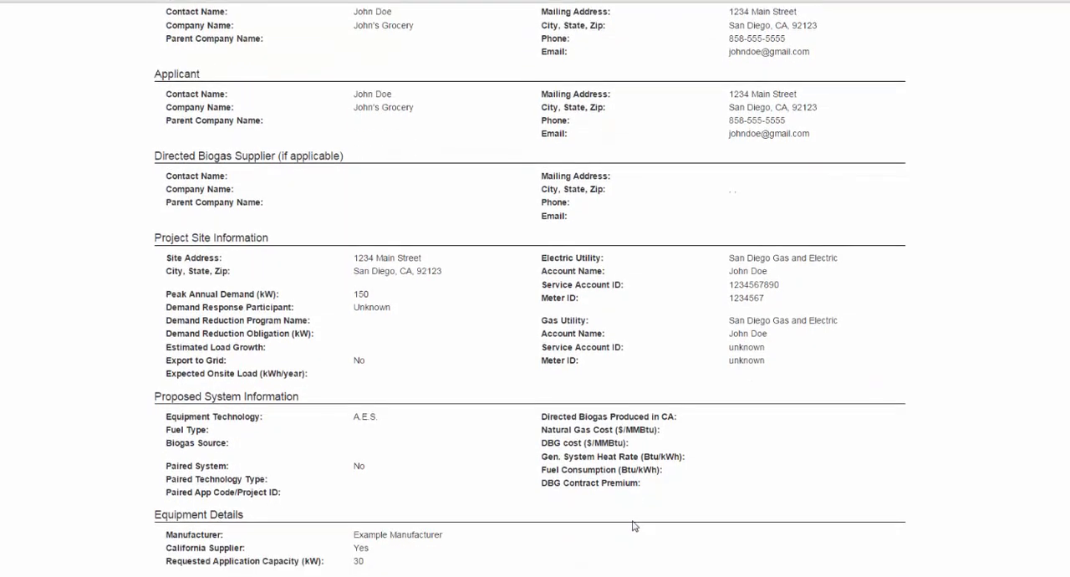
scroll("down", 3)
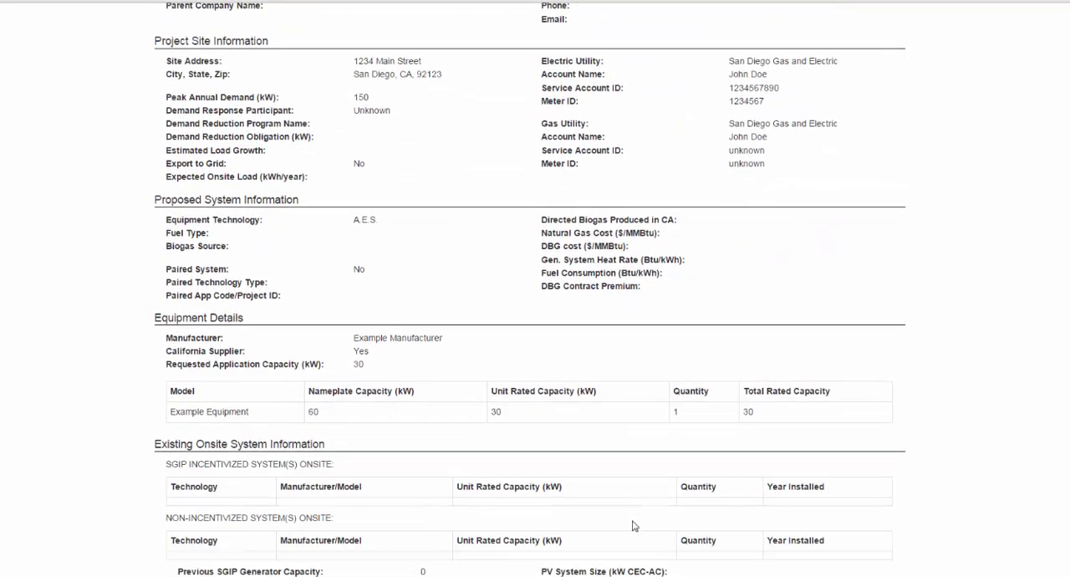
scroll("down", 3)
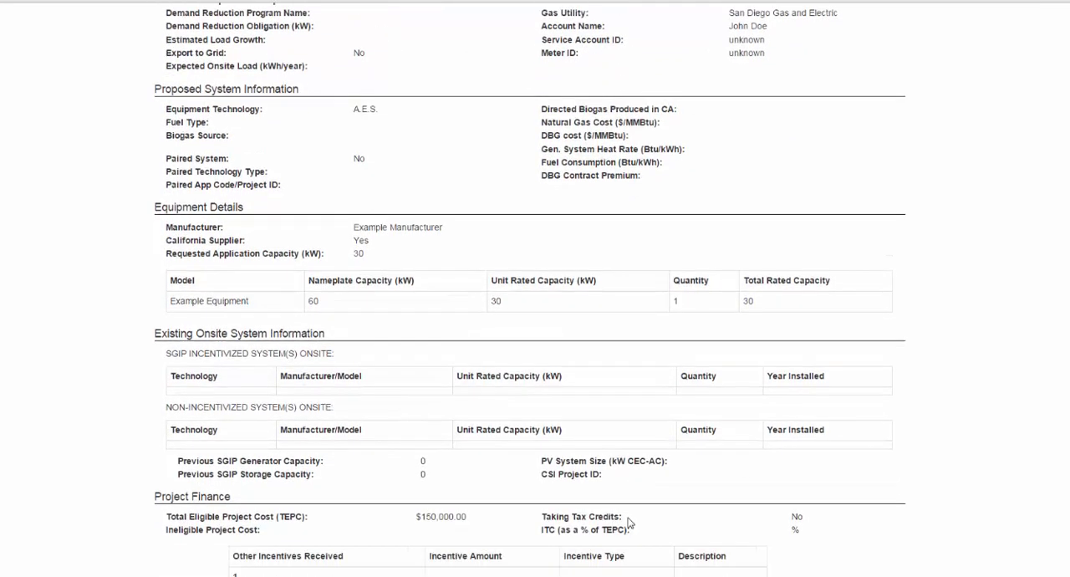
scroll("down", 3)
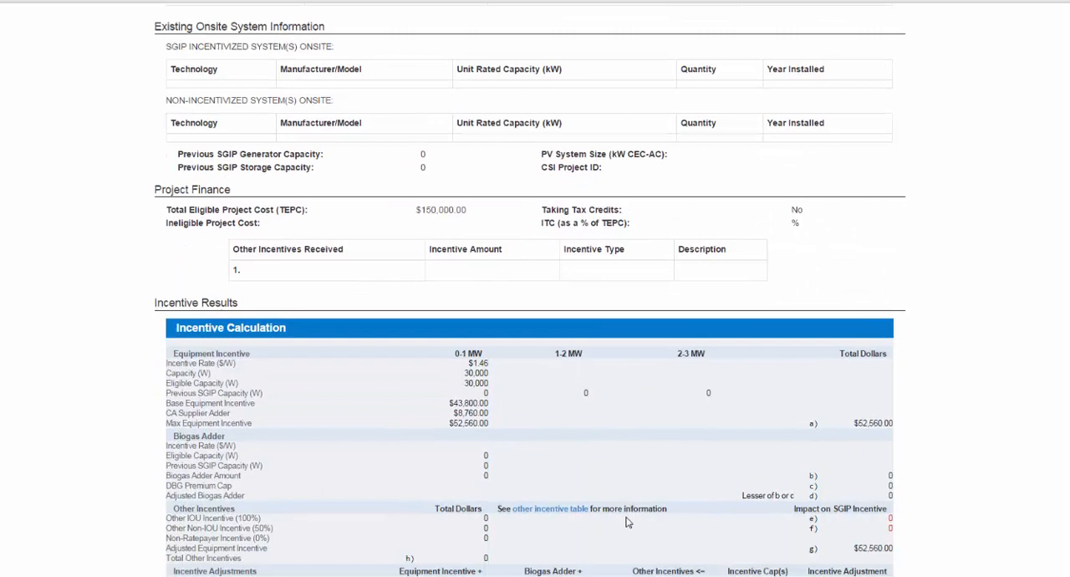
scroll("down", 3)
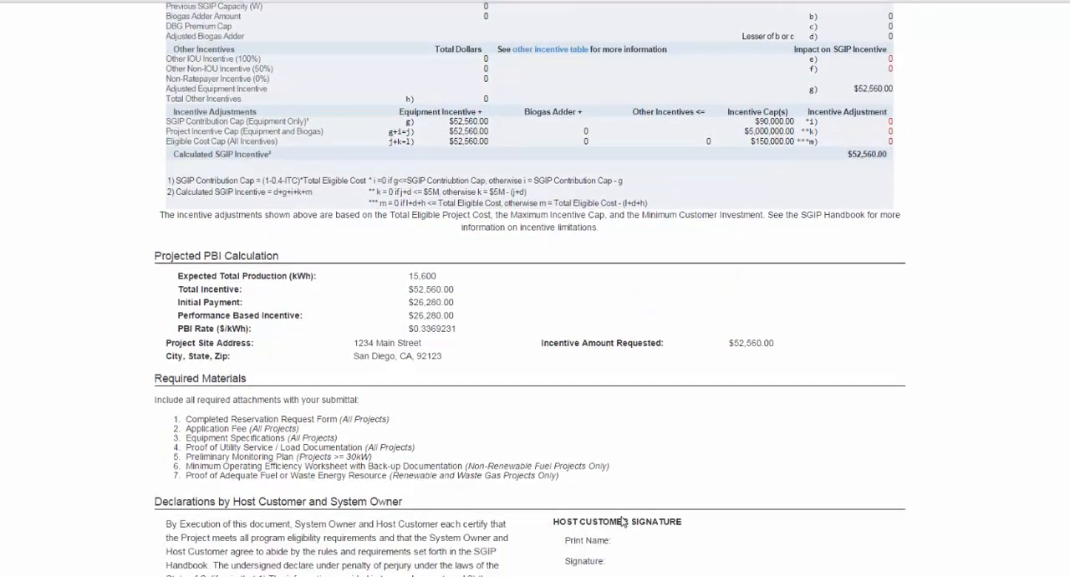
scroll("down", 3)
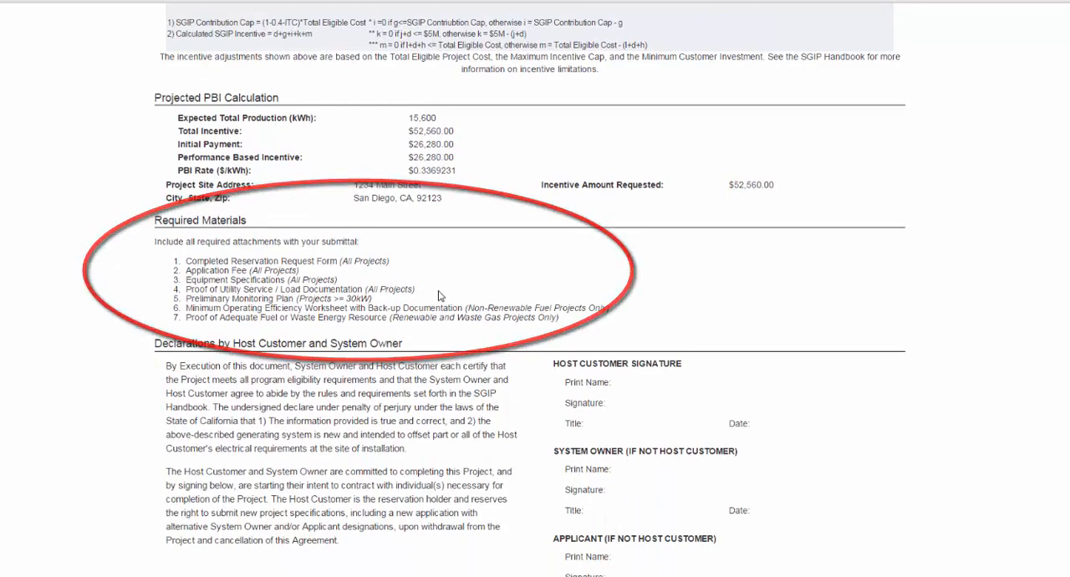
scroll("down", 3)
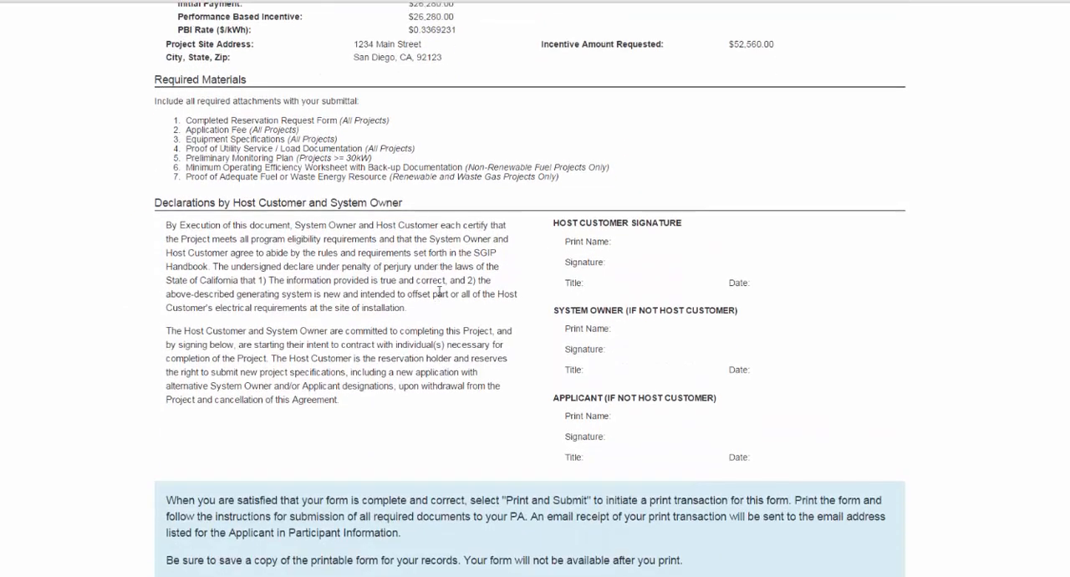
scroll("down", 3)
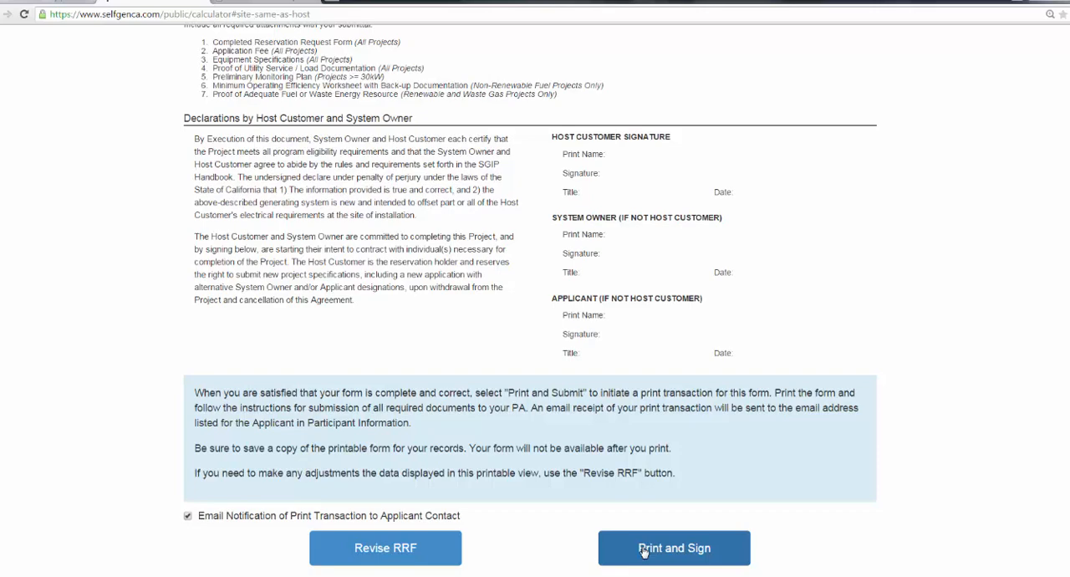
left_click(673, 548)
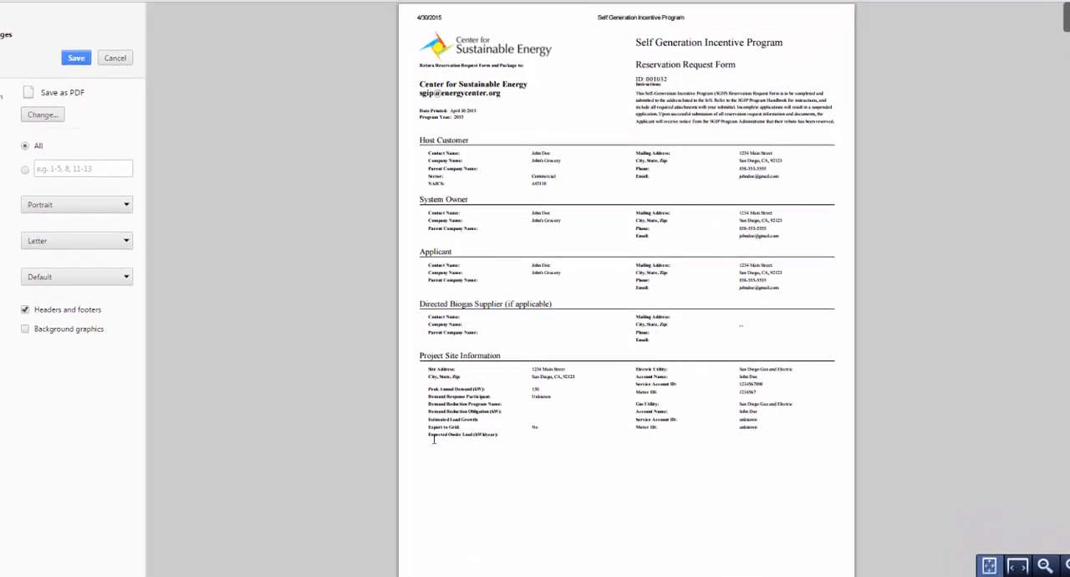